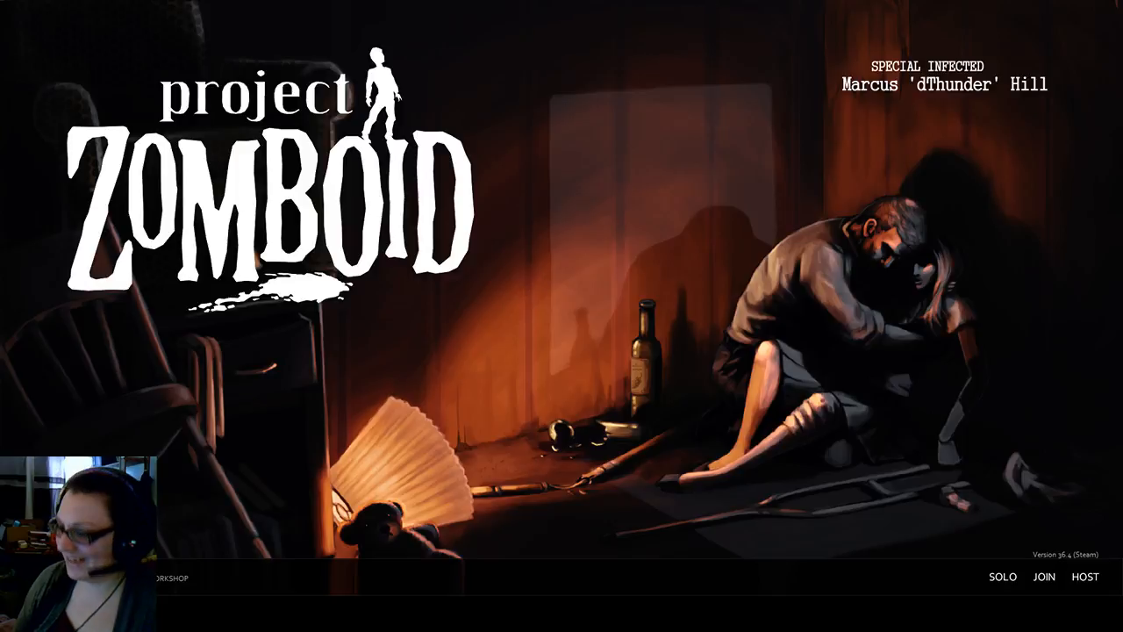
mouse_move(749, 77)
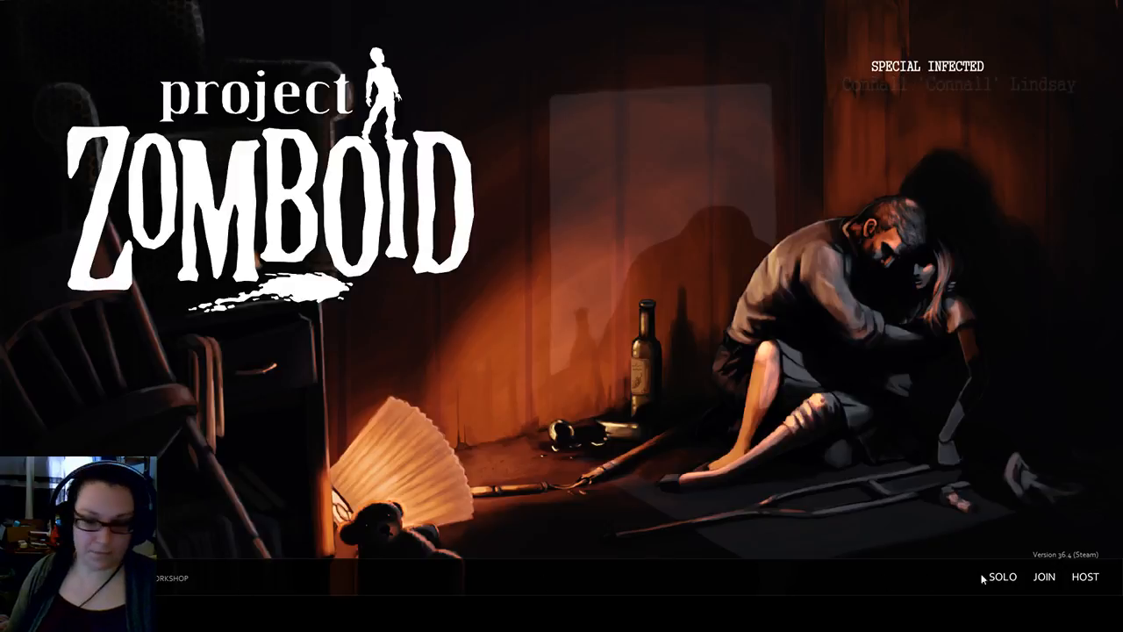
Step: Bring up the Join screen and switch to the Internet server browser
left_click(1044, 576)
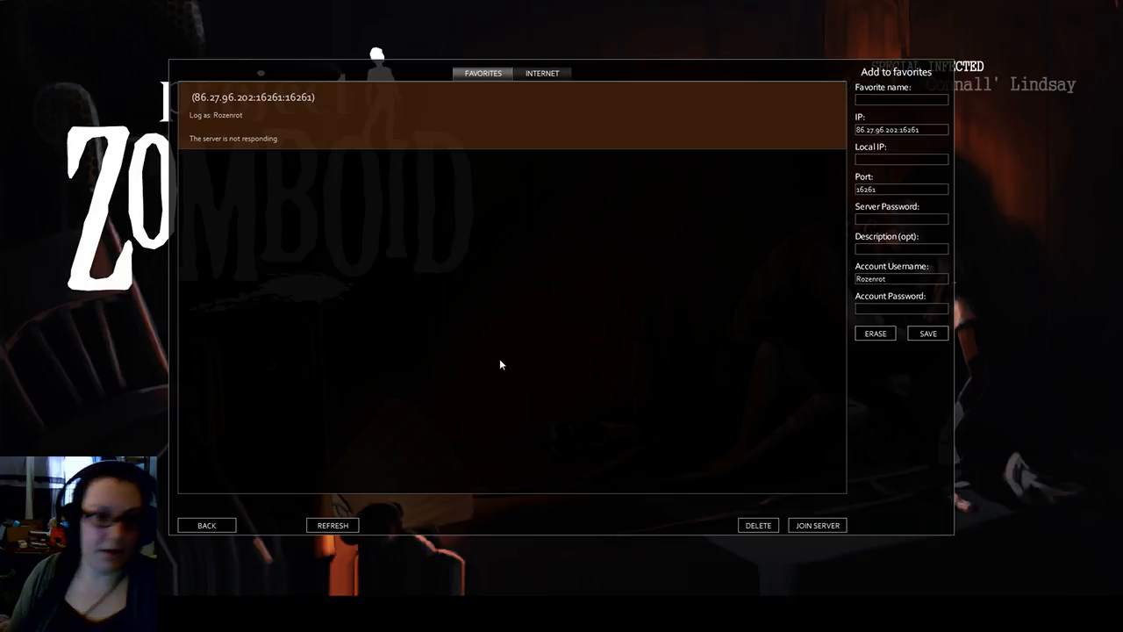
mouse_move(1001, 115)
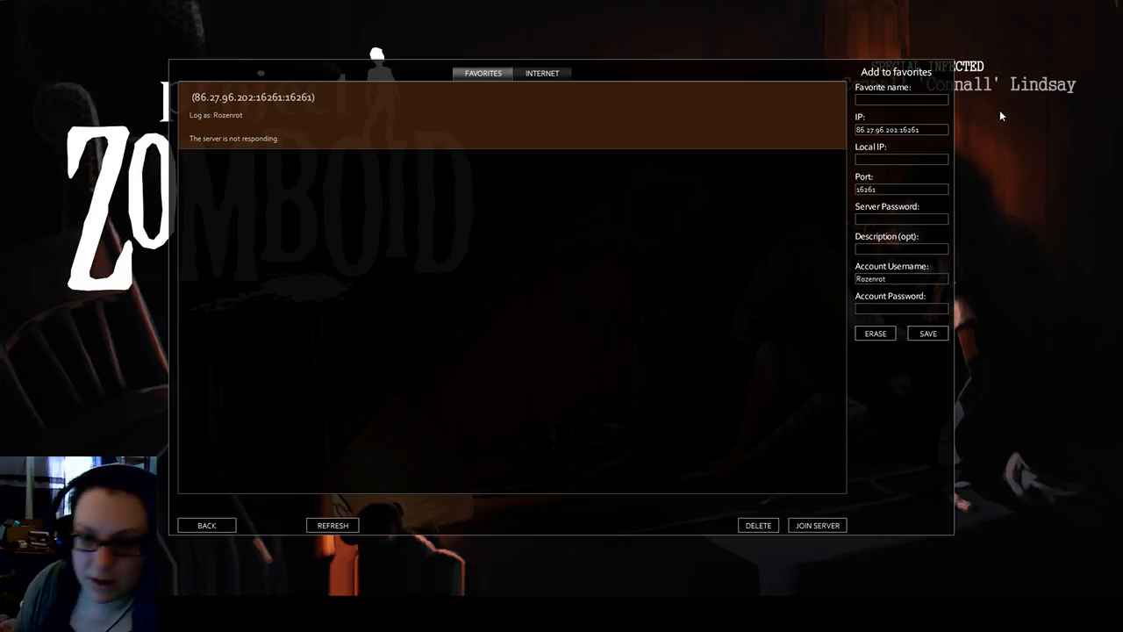
mouse_move(877, 243)
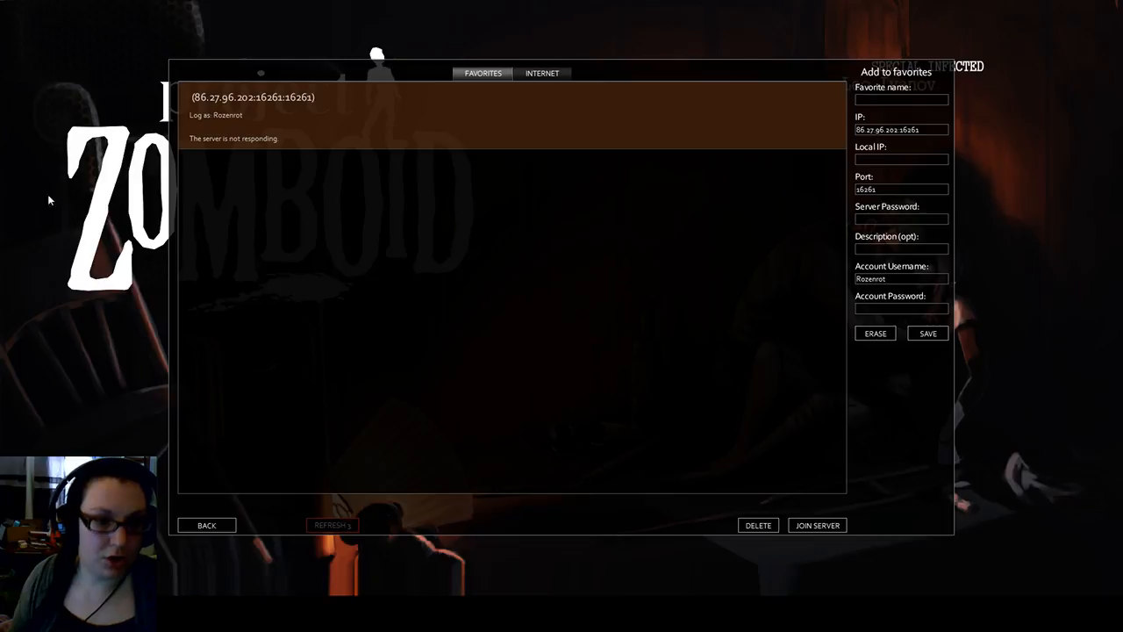
left_click(541, 73)
type("loh")
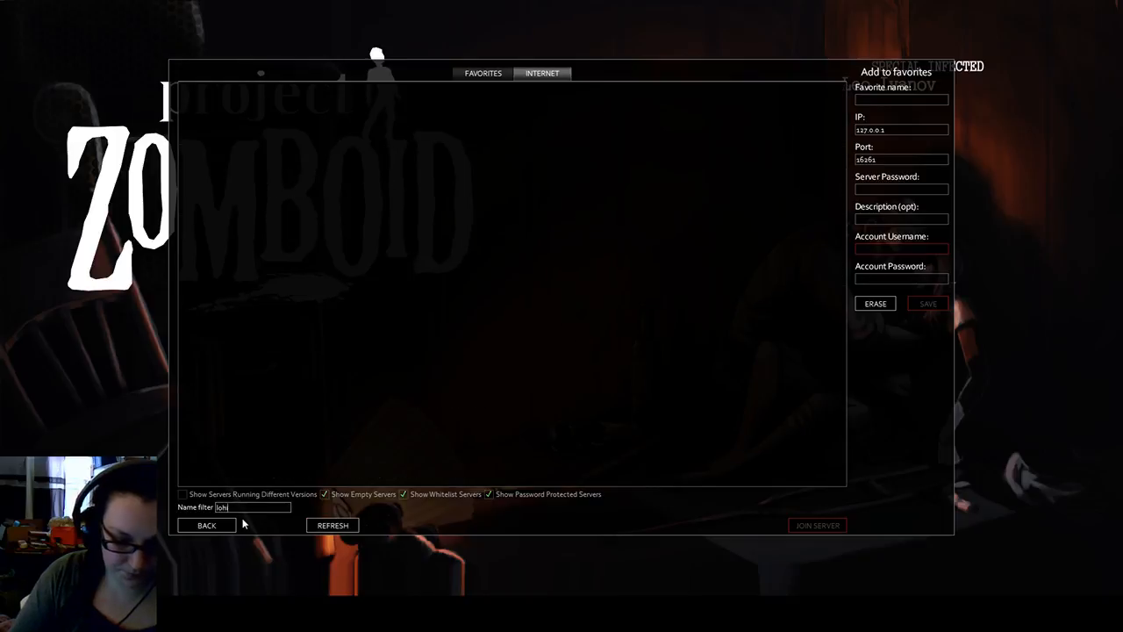
Step: Filter server names by 'live', refresh, and include servers running different versions
type("live")
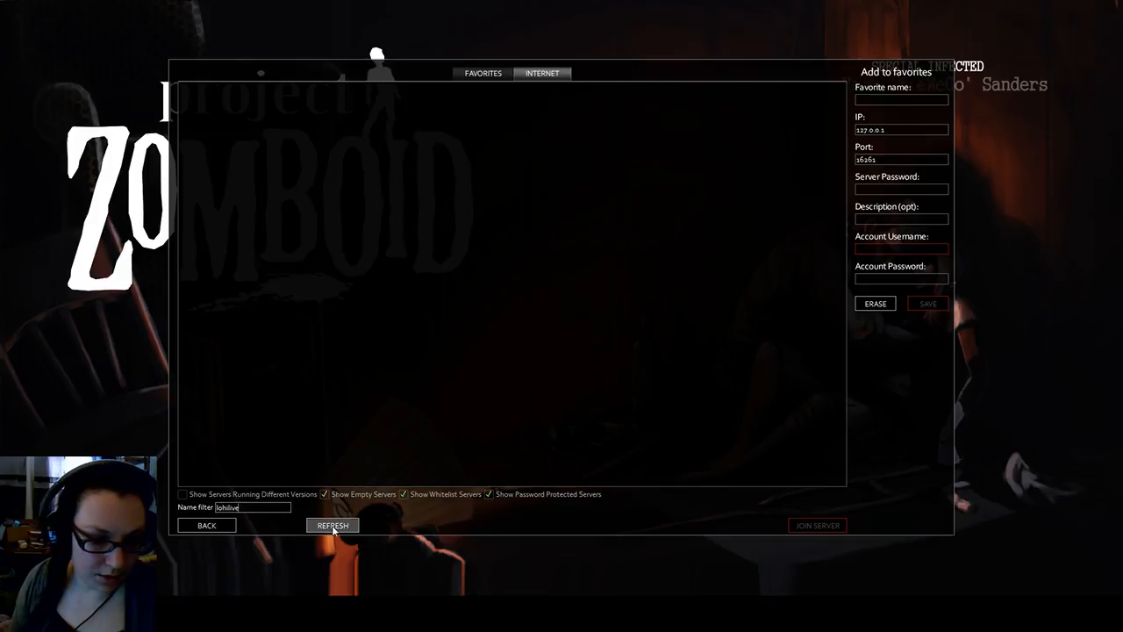
left_click(332, 524)
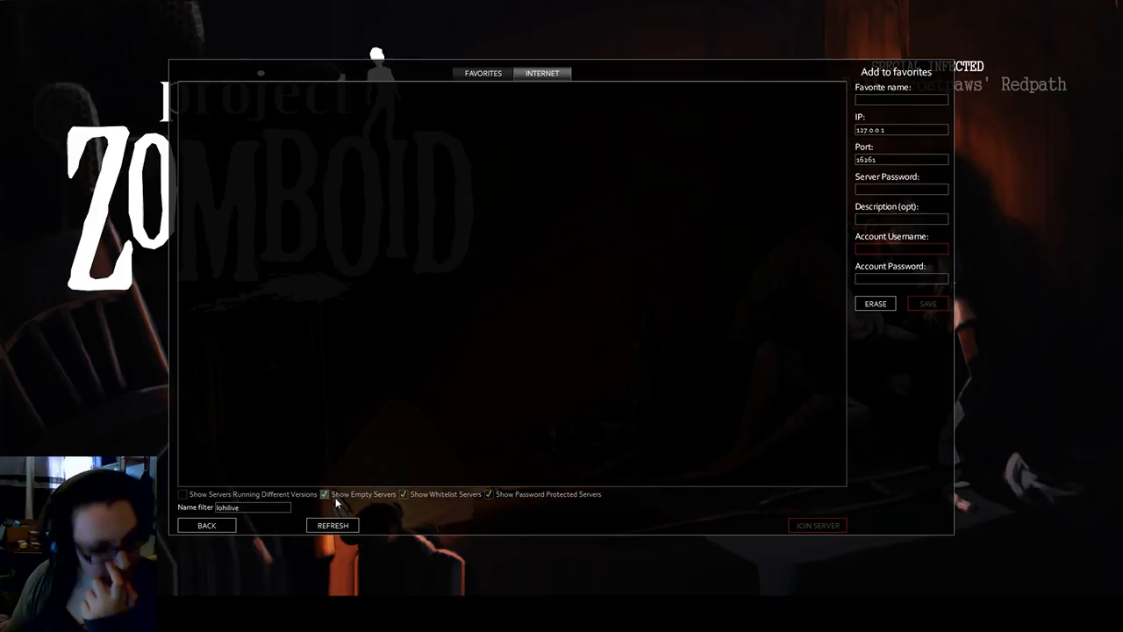
left_click(183, 494)
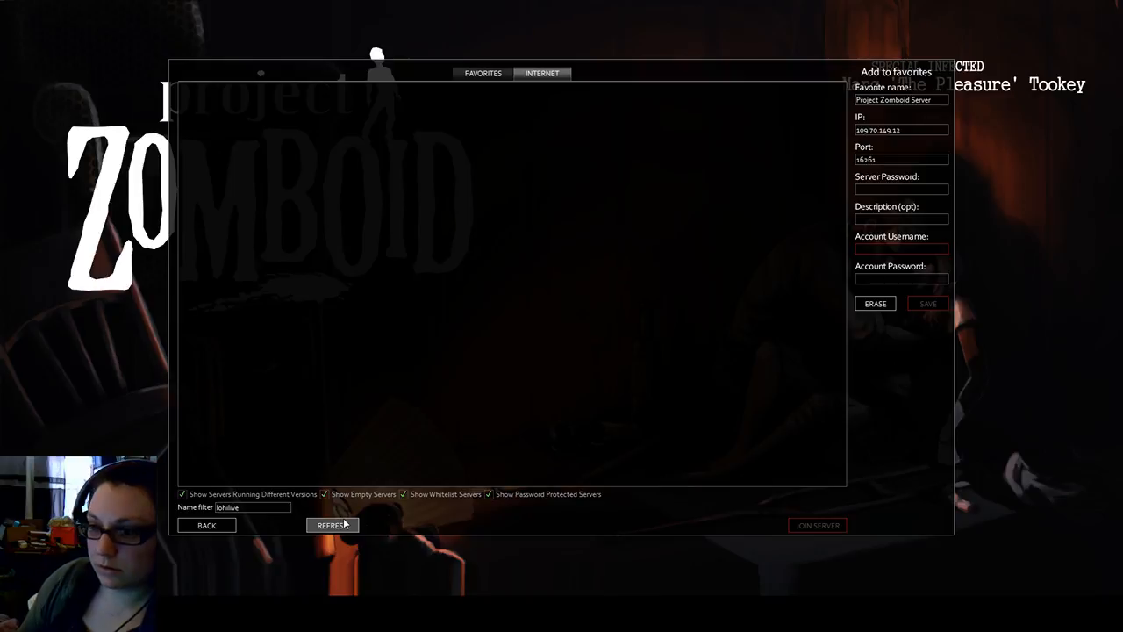
mouse_move(339, 505)
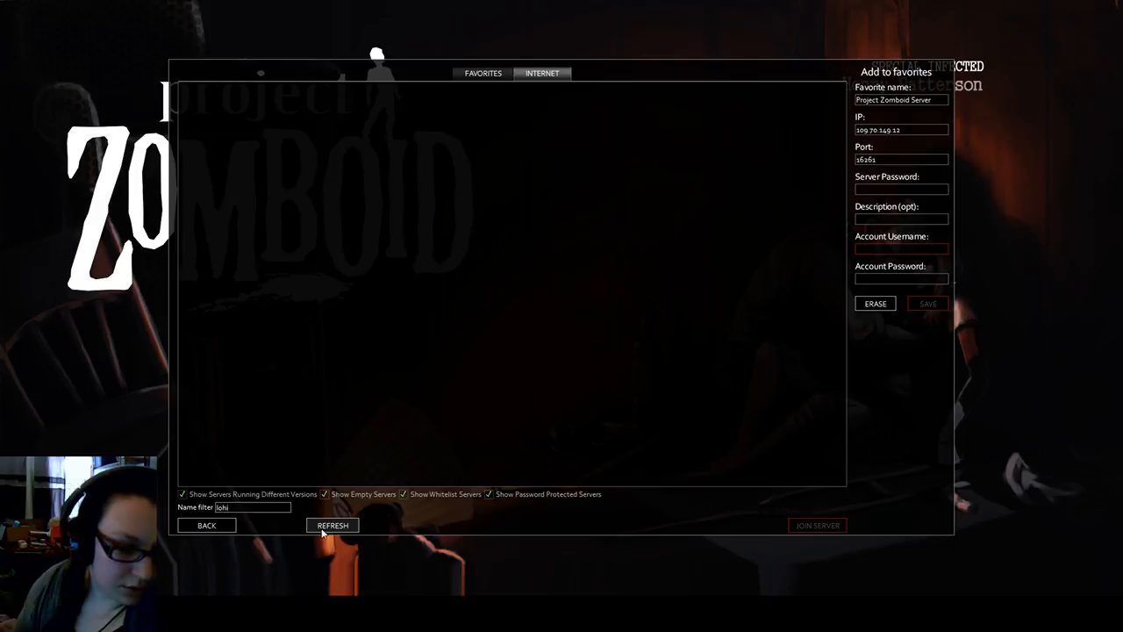
Step: Refresh, then save 88.150.145.85 as a favourite with account 'Rozen' and its password
left_click(331, 525)
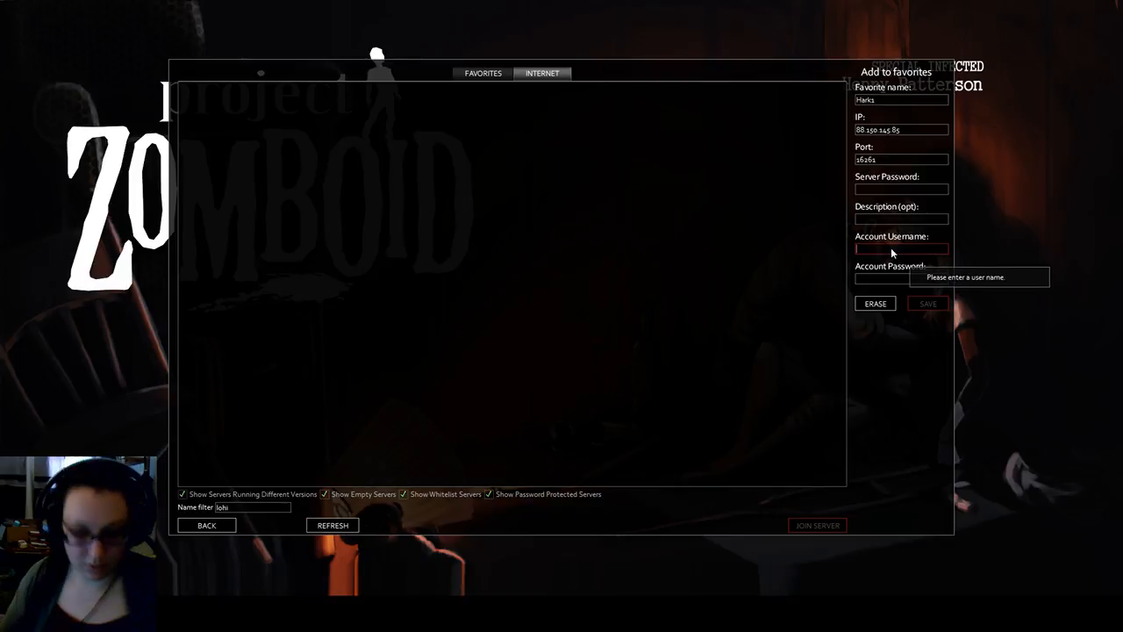
type("rozenrot")
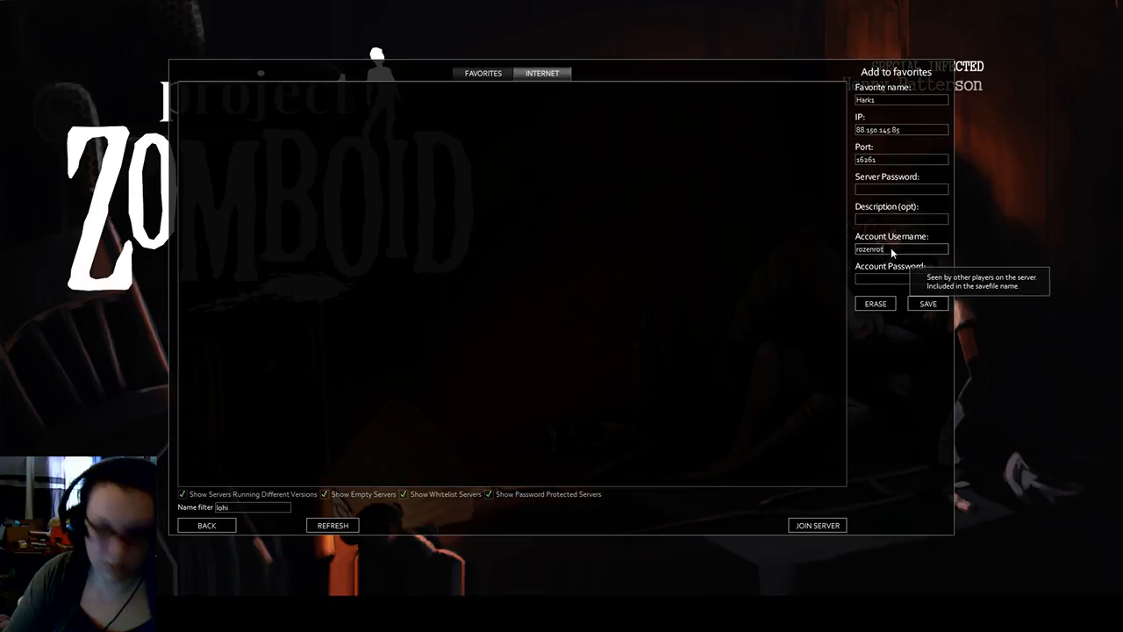
mouse_move(384, 540)
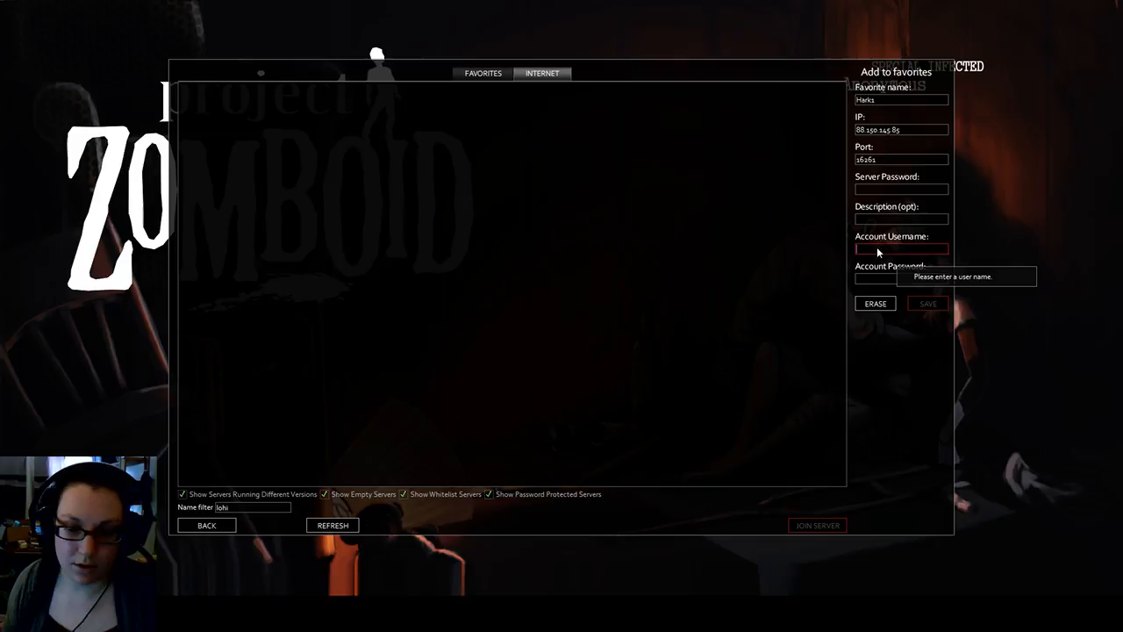
type("Rozenrot")
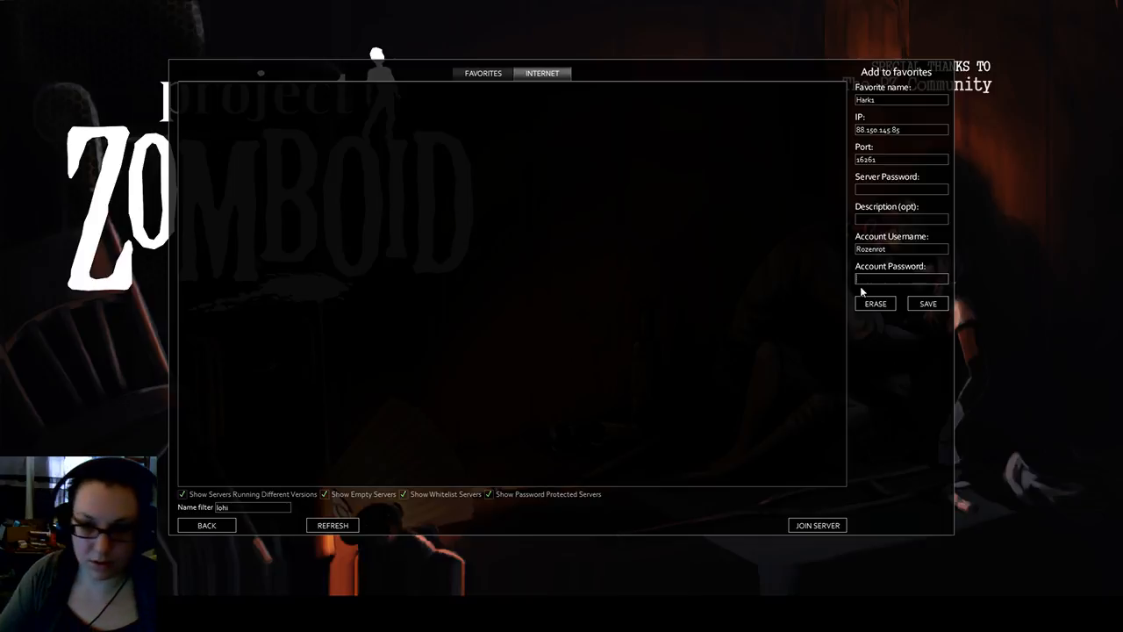
type("***")
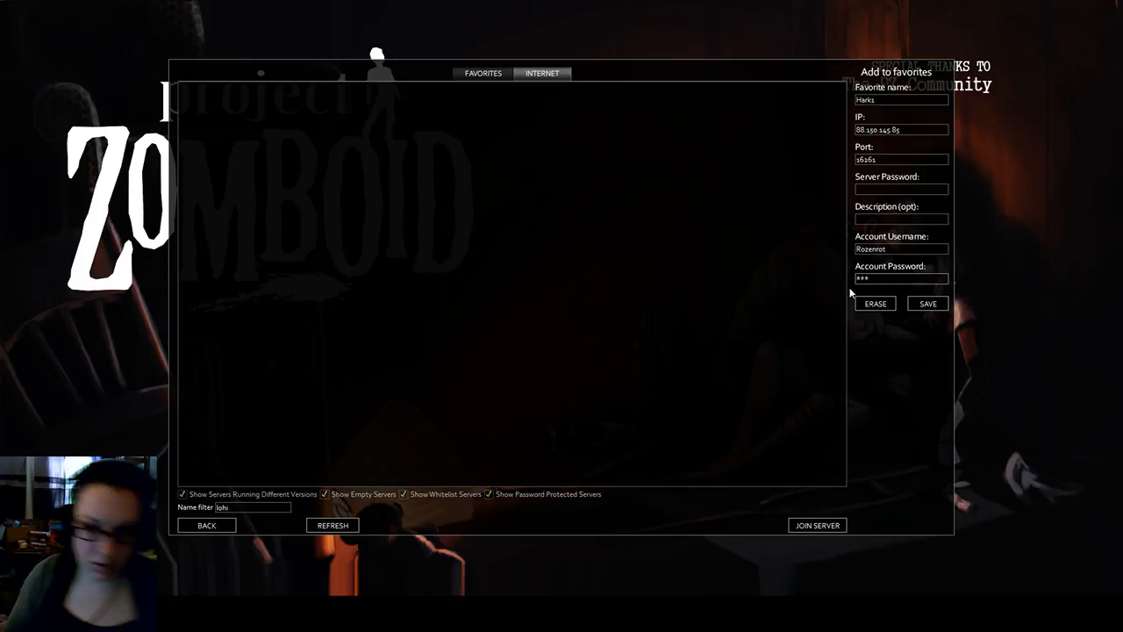
left_click(482, 73)
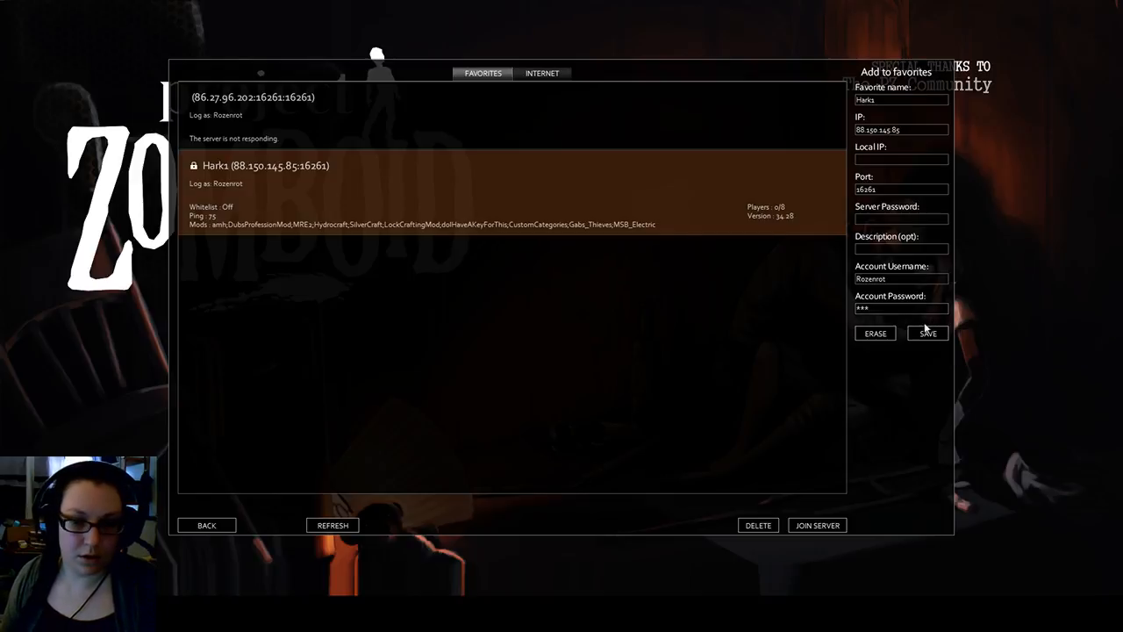
mouse_move(890, 310)
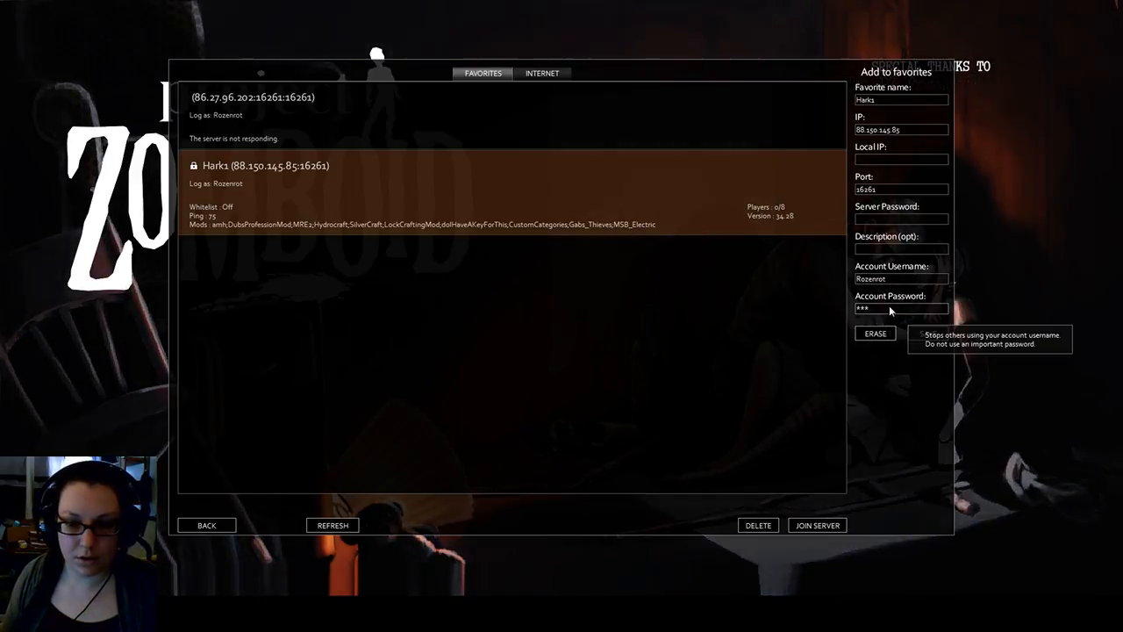
mouse_move(891, 219)
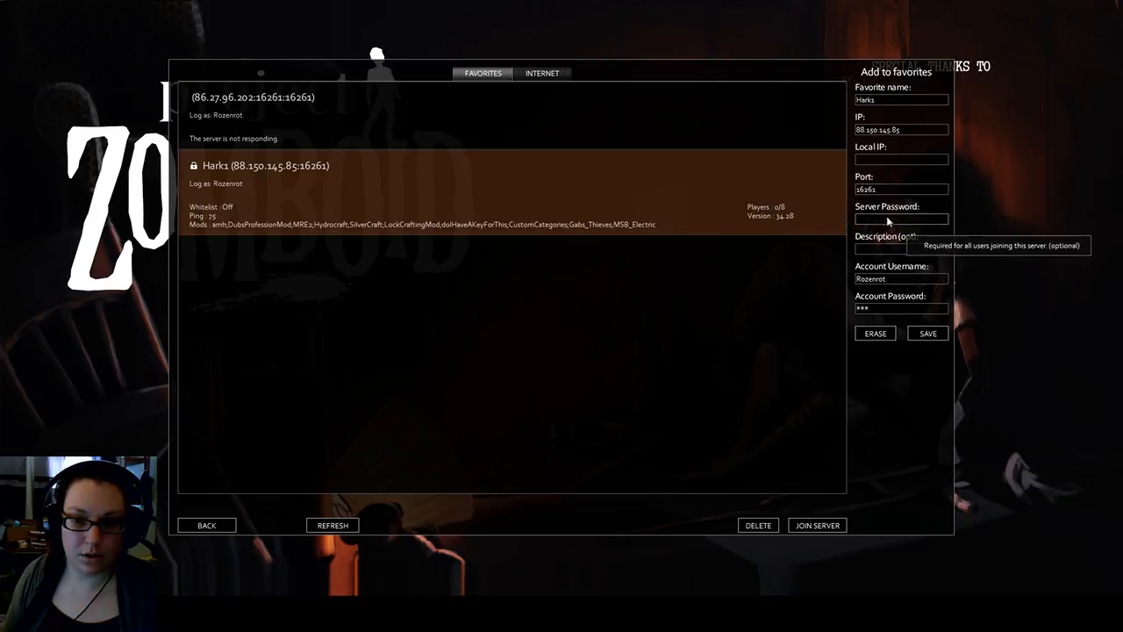
mouse_move(276, 546)
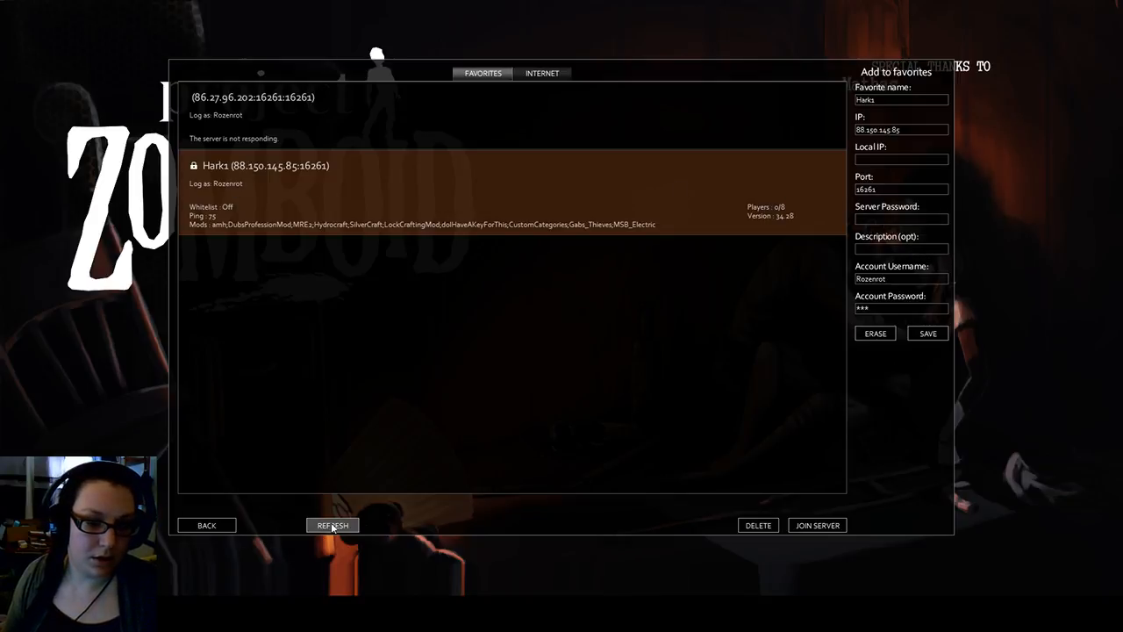
Step: Refresh the favourite servers' status, then return to the Internet server list
left_click(332, 524)
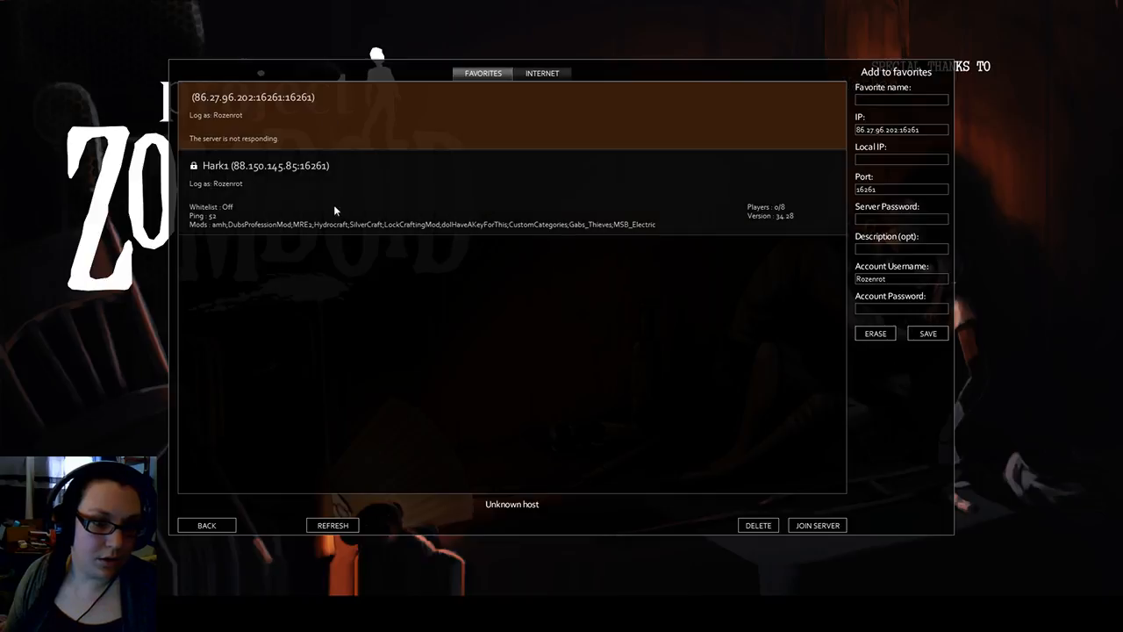
mouse_move(340, 205)
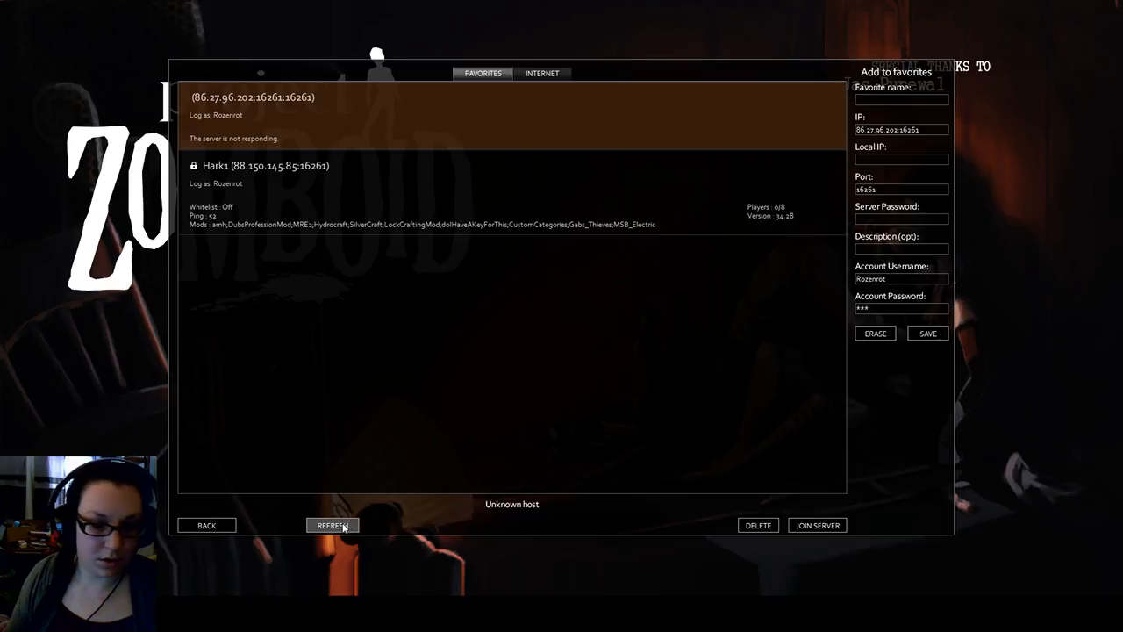
left_click(542, 72)
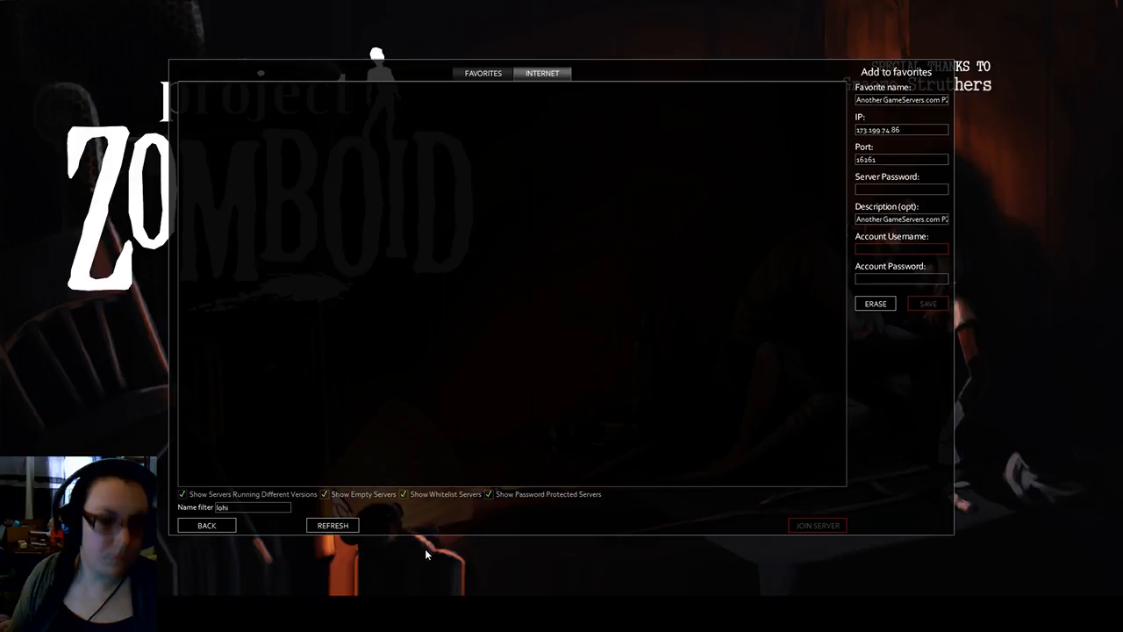
mouse_move(364, 538)
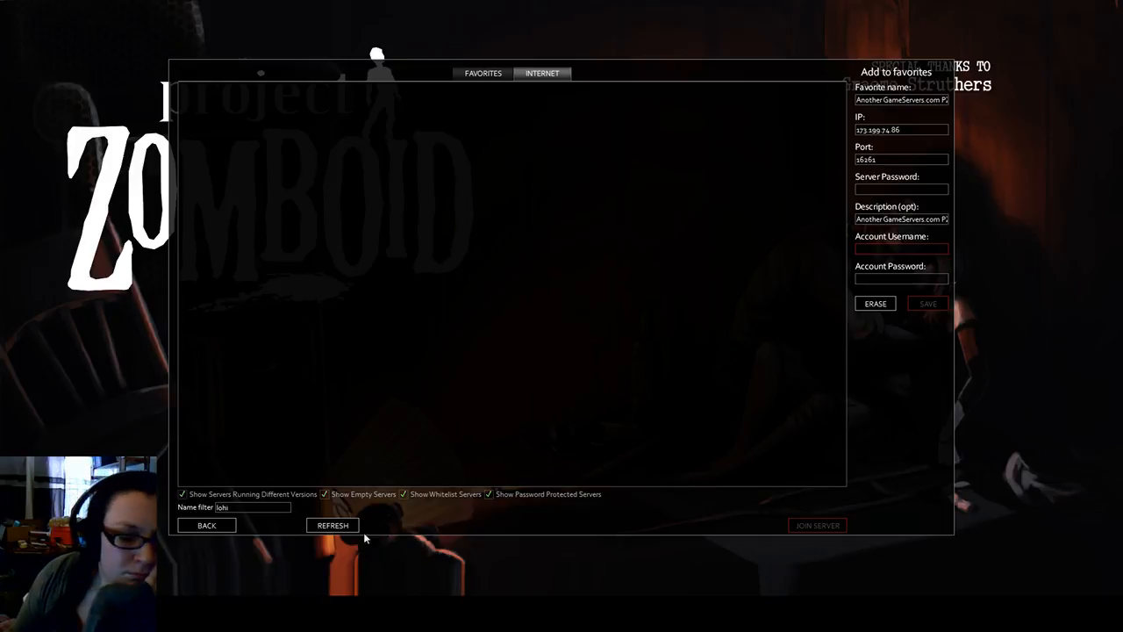
mouse_move(884, 528)
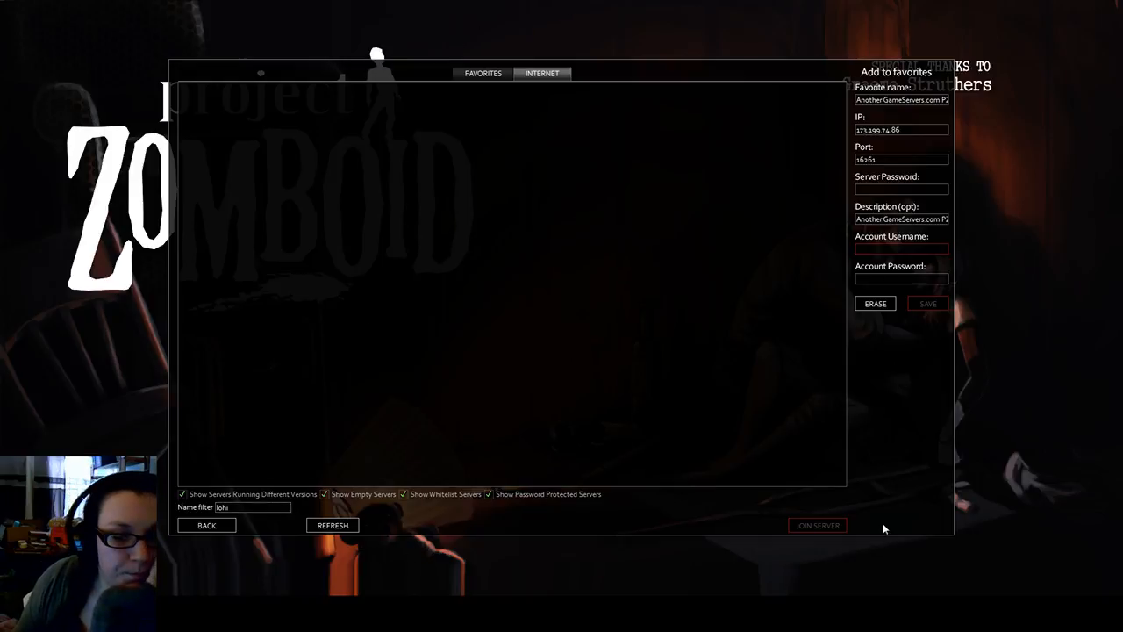
Step: Check the Favorites list, then switch back to browsing internet servers
left_click(483, 73)
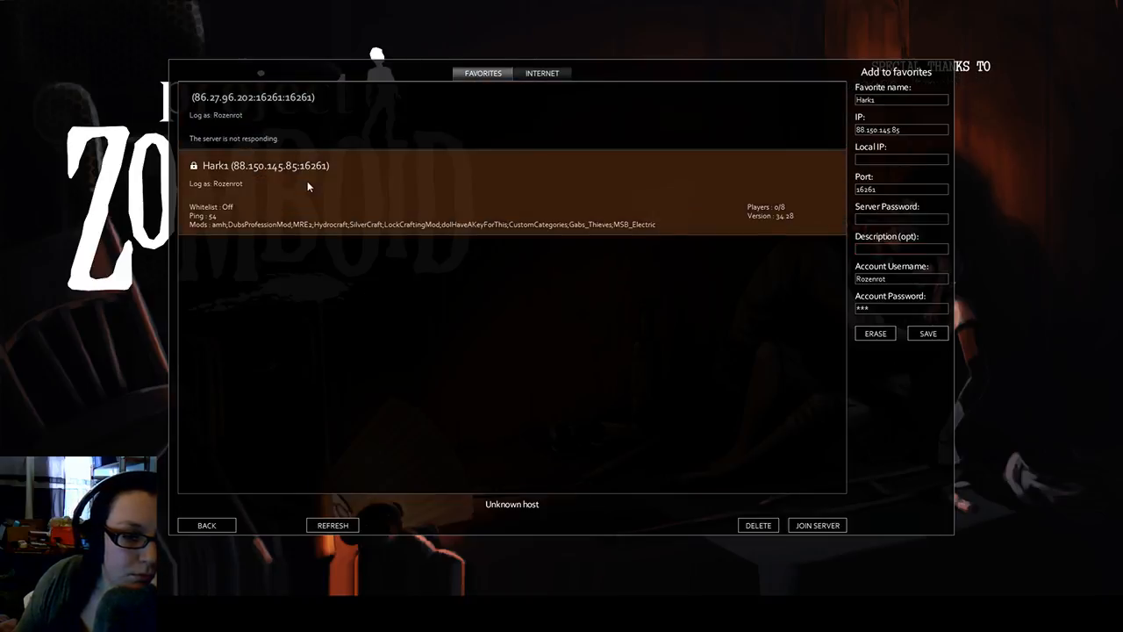
mouse_move(631, 211)
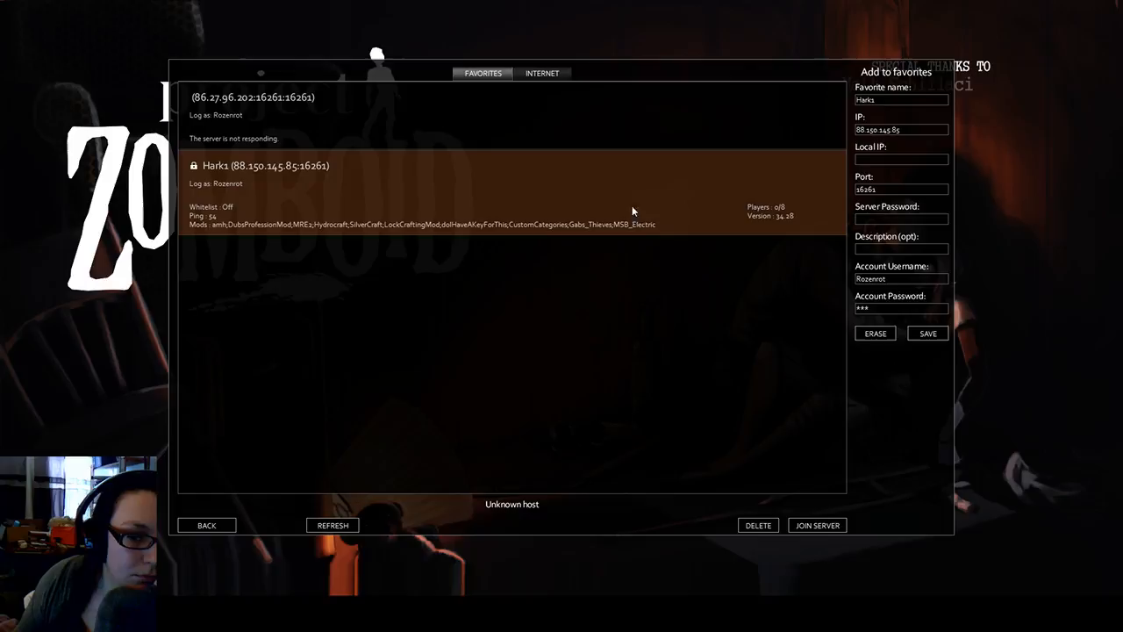
mouse_move(460, 233)
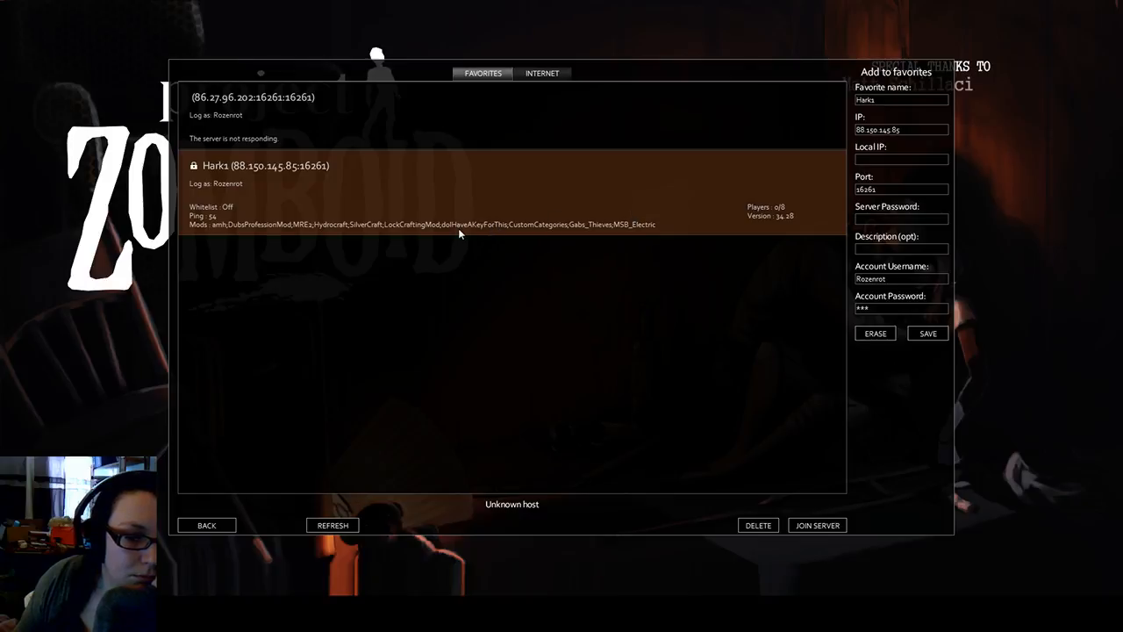
mouse_move(407, 236)
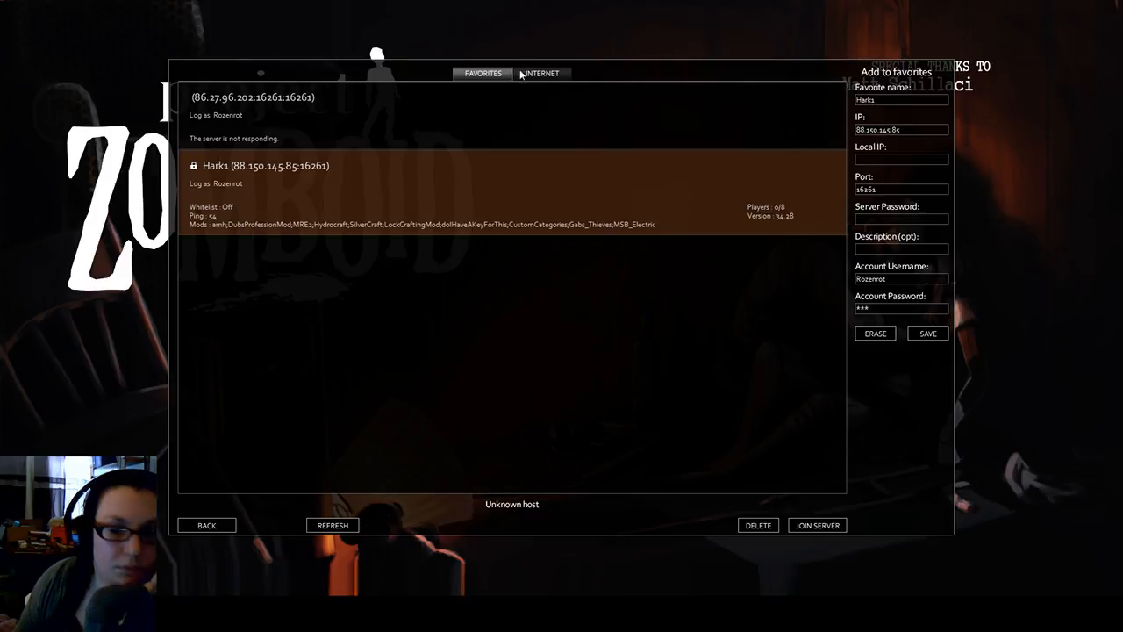
left_click(540, 73)
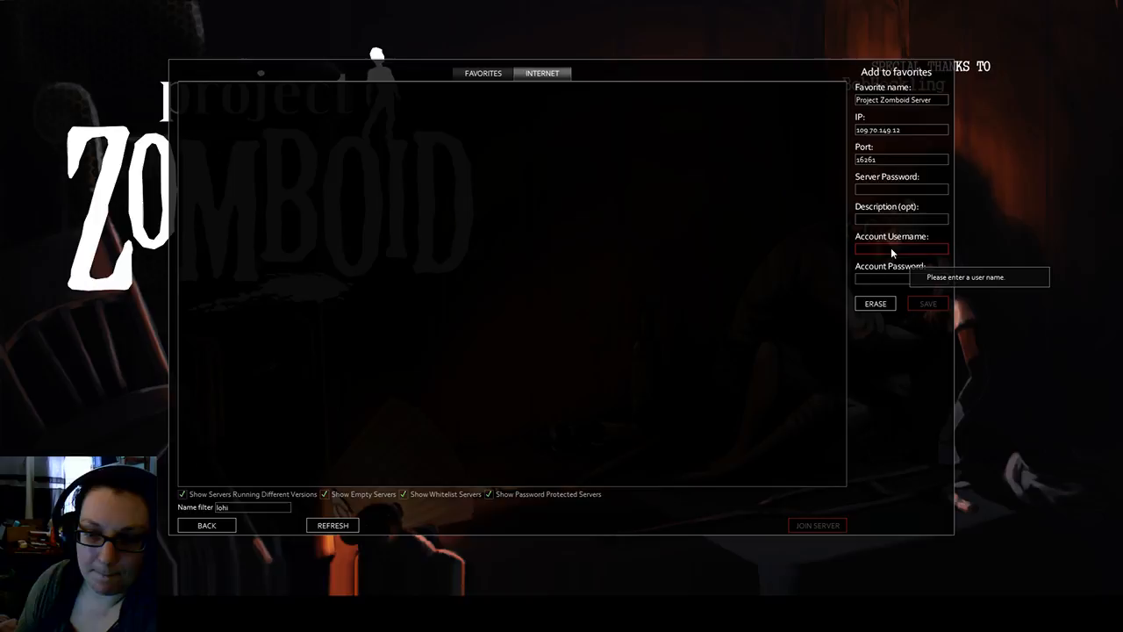
Step: Type 'Rd', refresh the empty list, then return to the main menu and rejoin the browser
type("Rd")
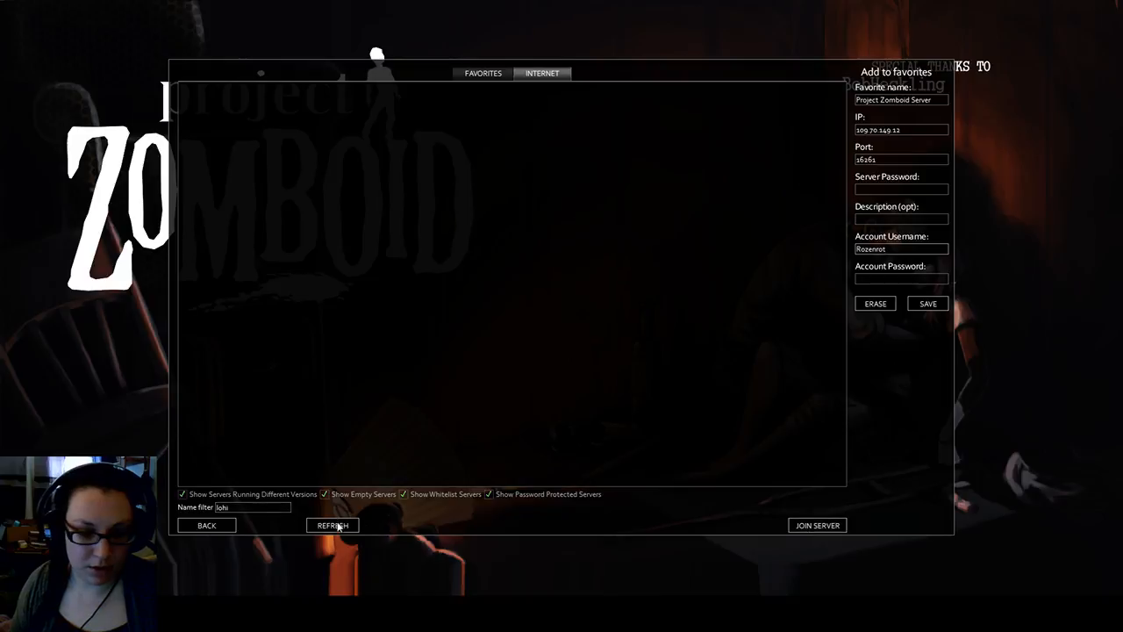
left_click(333, 524)
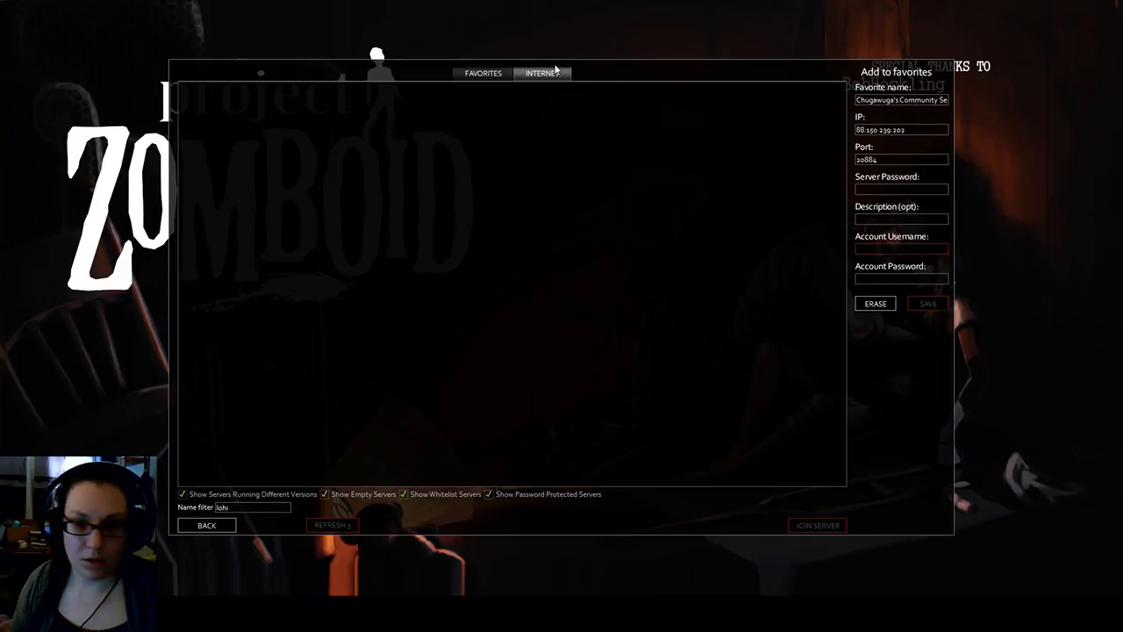
left_click(206, 525)
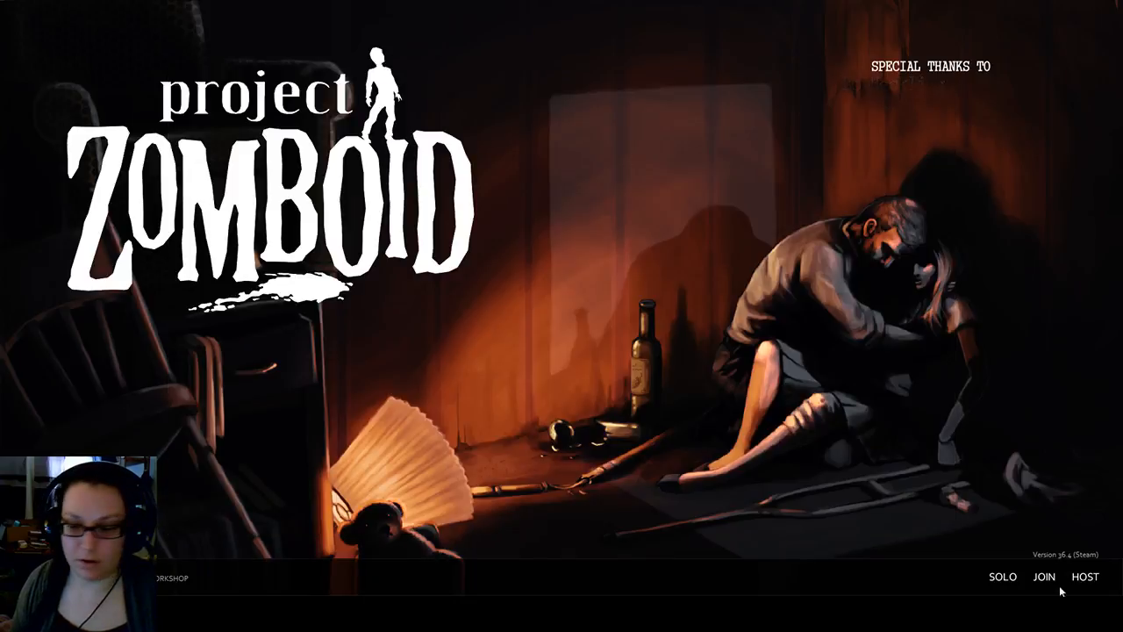
left_click(1083, 577)
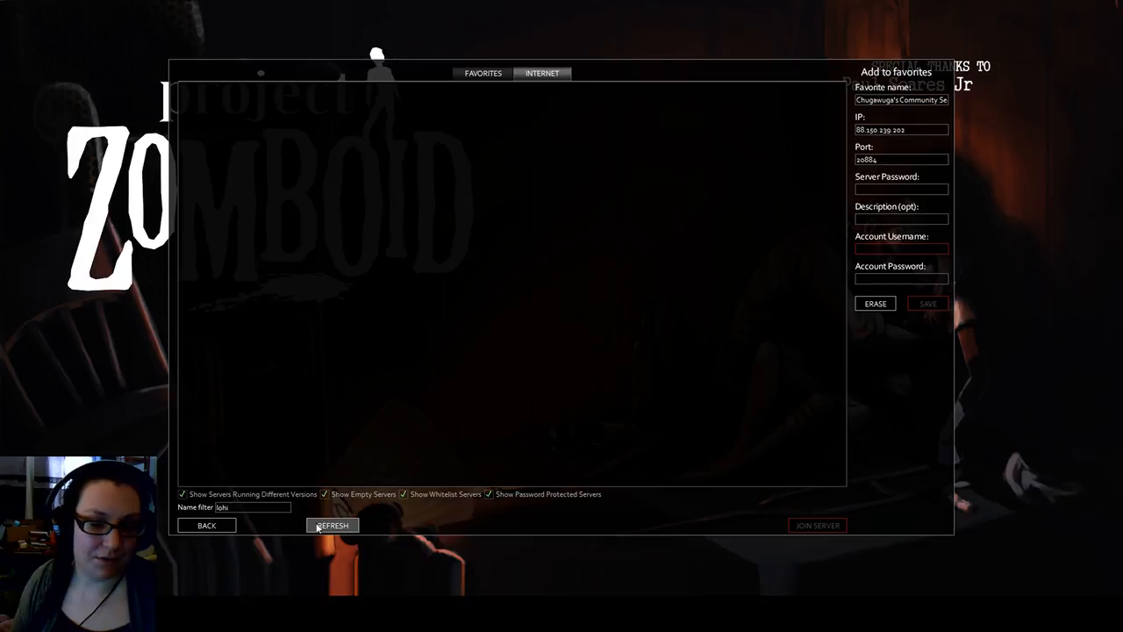
Step: Refresh to load the public server list, headed by [PvE]The Good Old Dayz
left_click(332, 524)
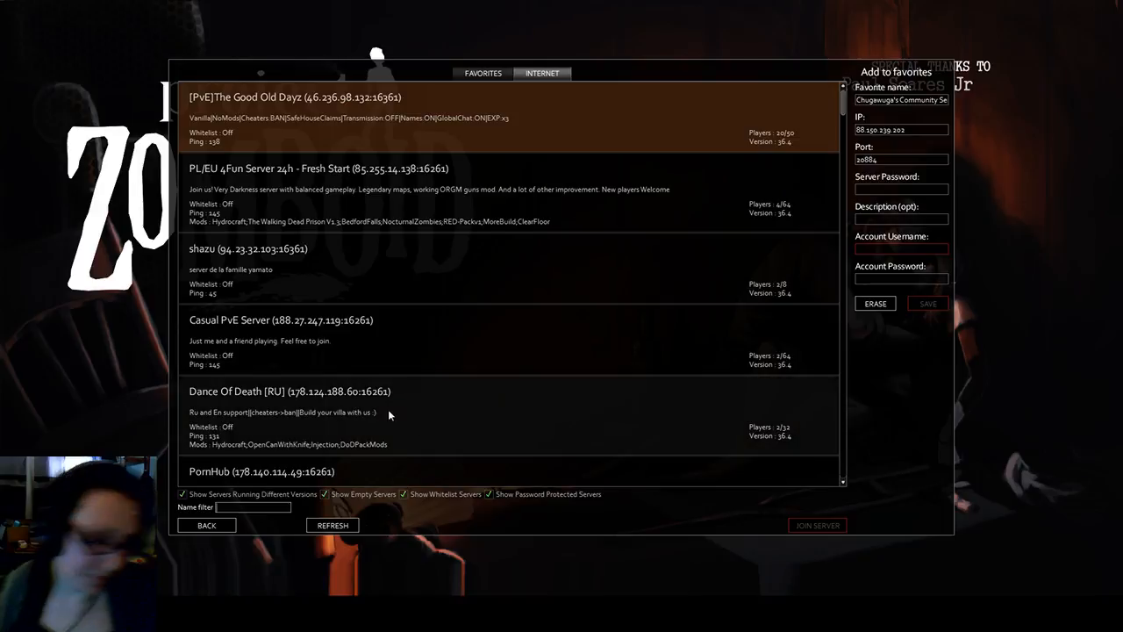
mouse_move(394, 412)
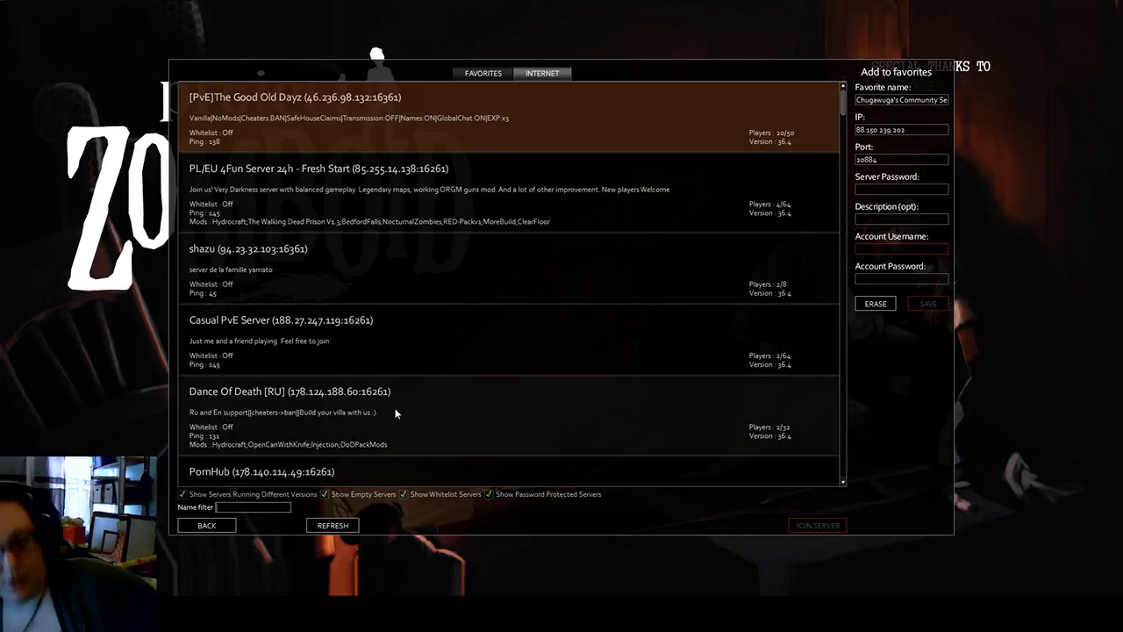
mouse_move(421, 355)
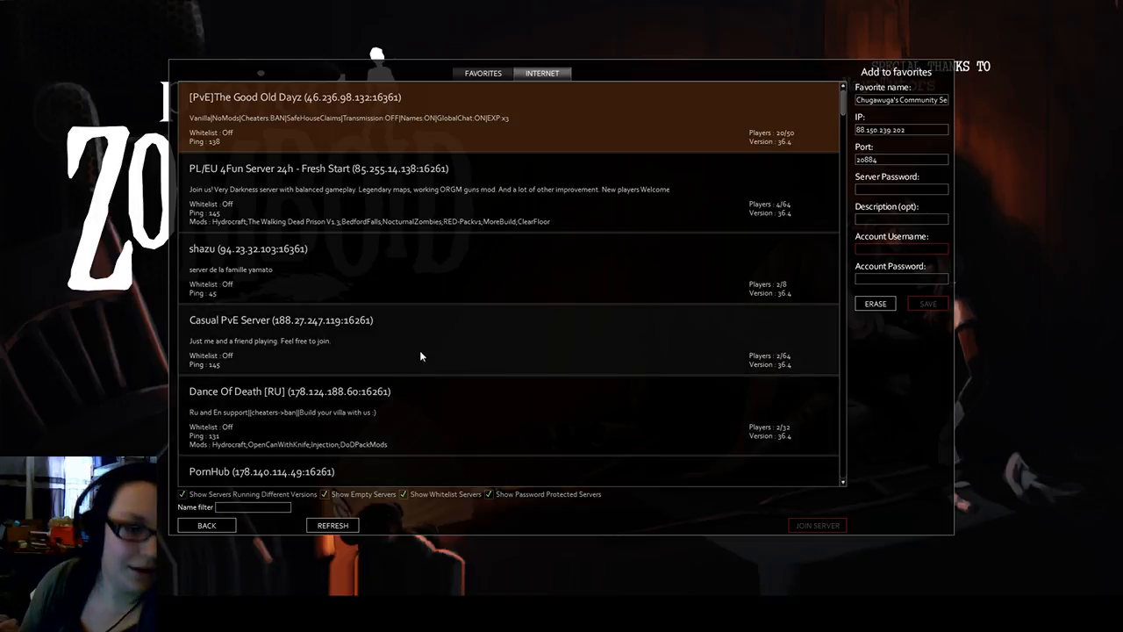
scroll("down", 3)
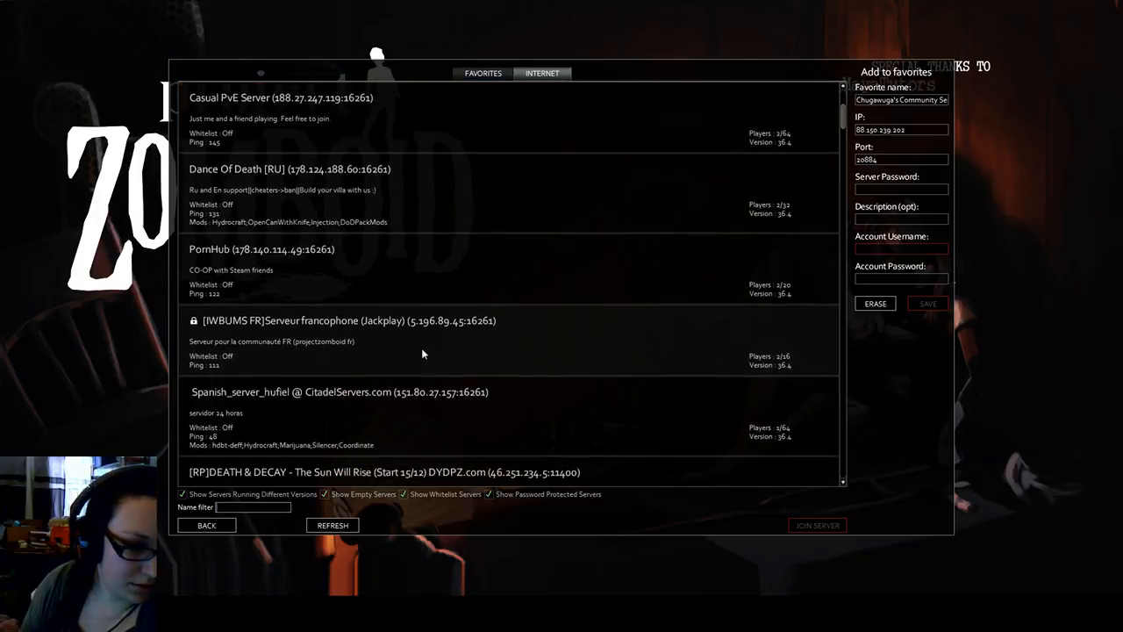
scroll("down", 3)
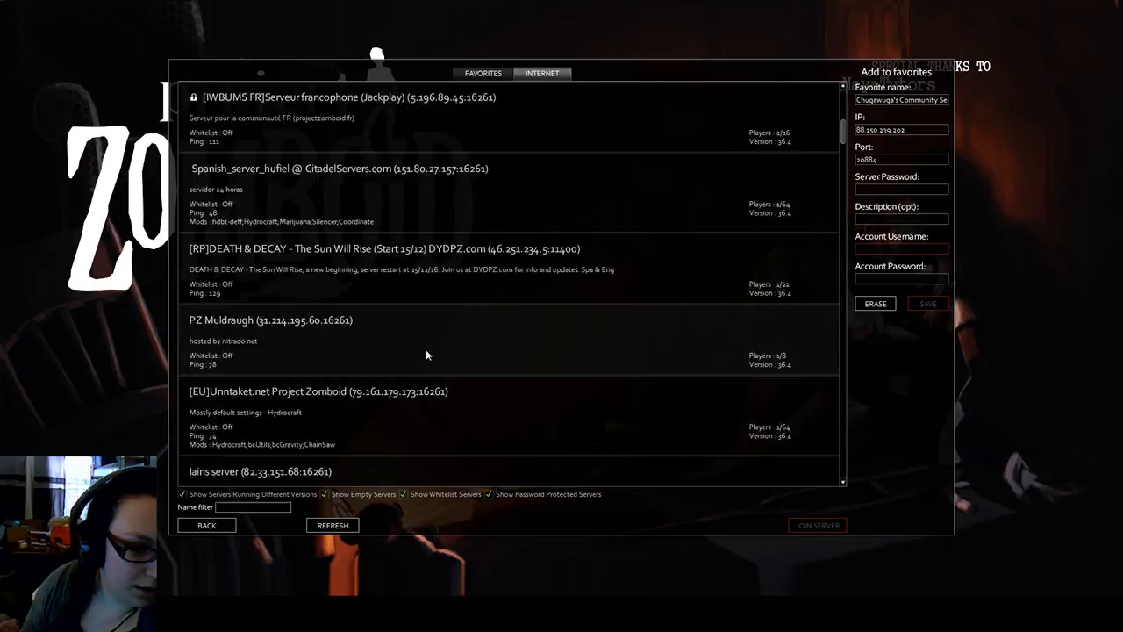
scroll("down", 3)
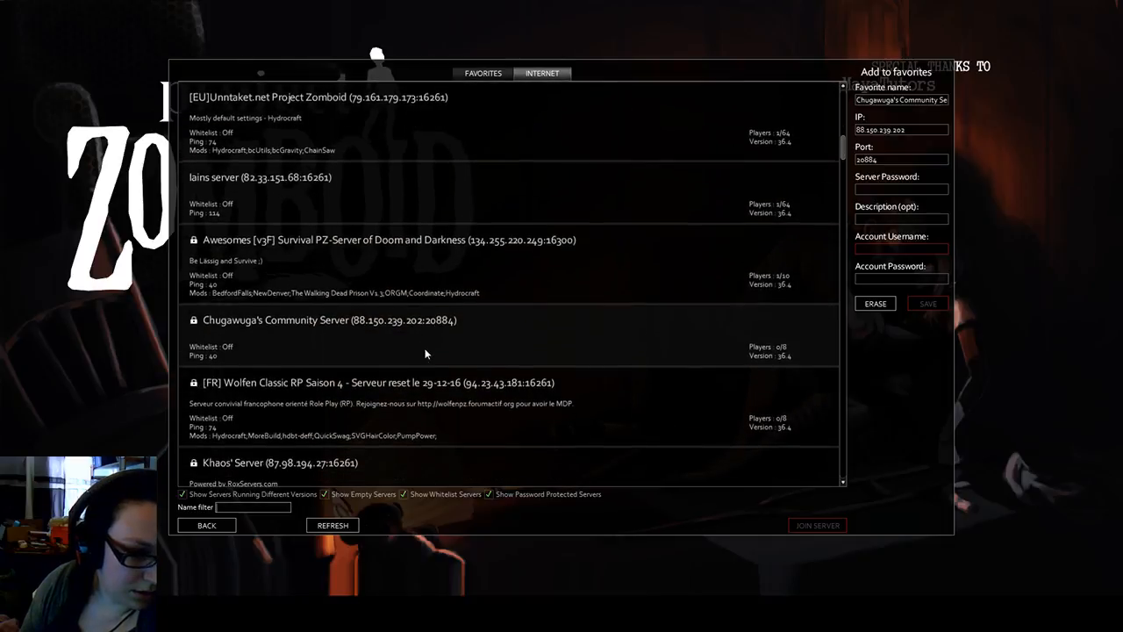
scroll("down", 3)
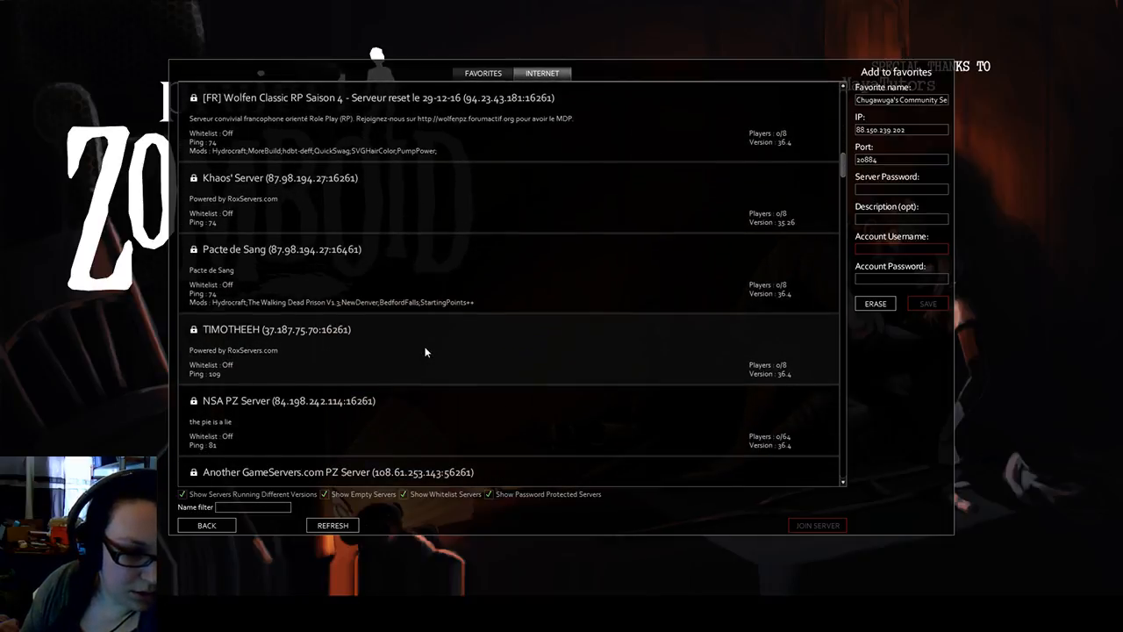
scroll("down", 3)
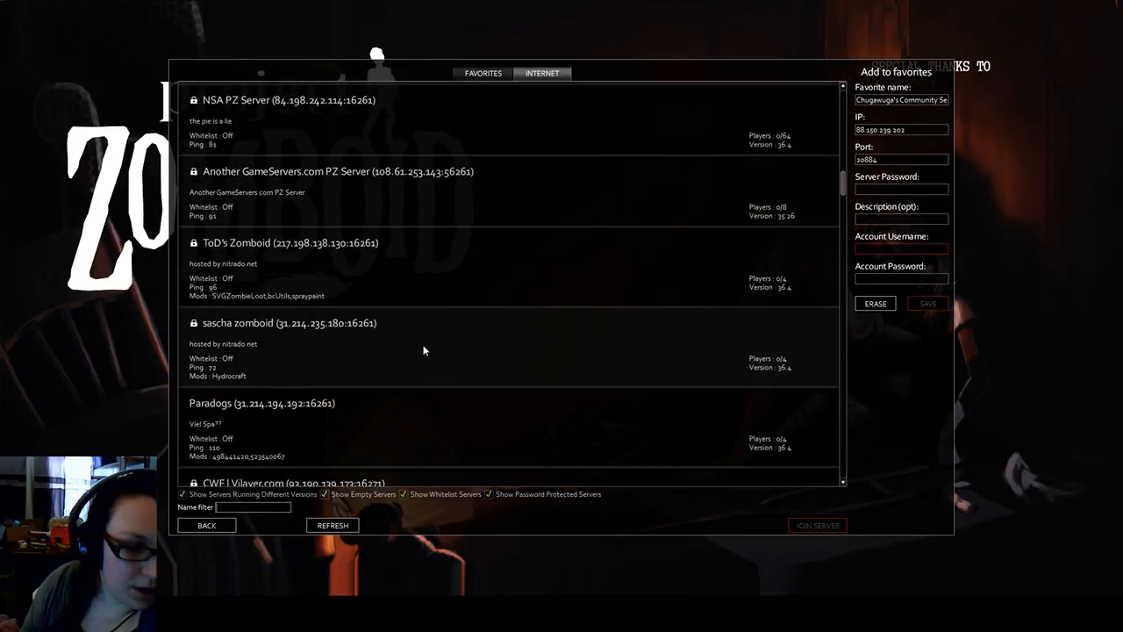
scroll("down", 3)
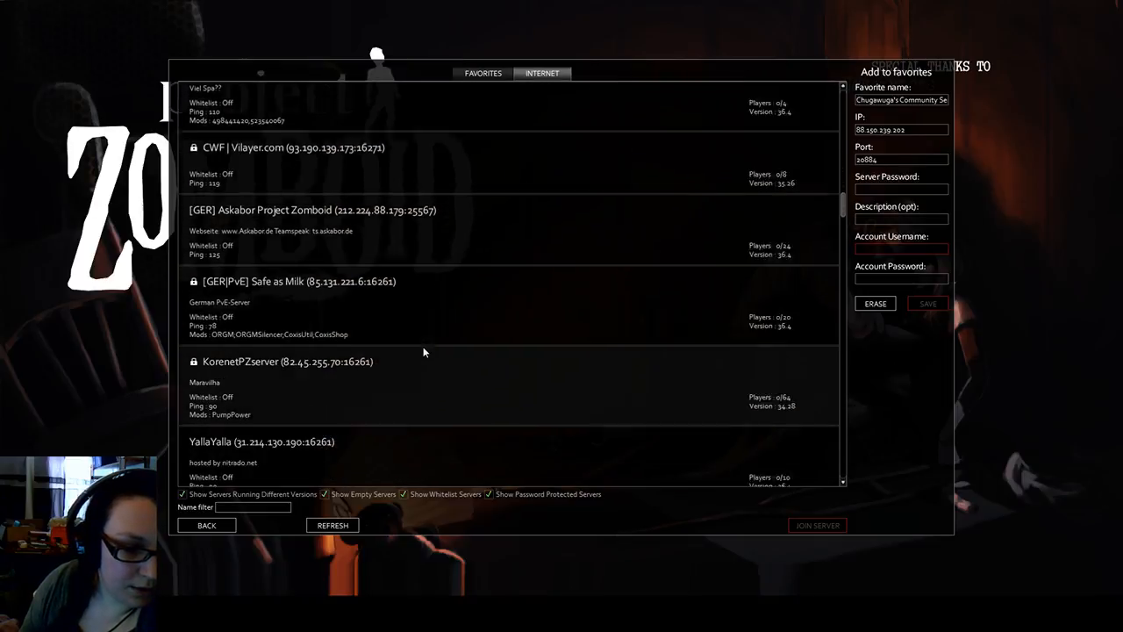
scroll("down", 3)
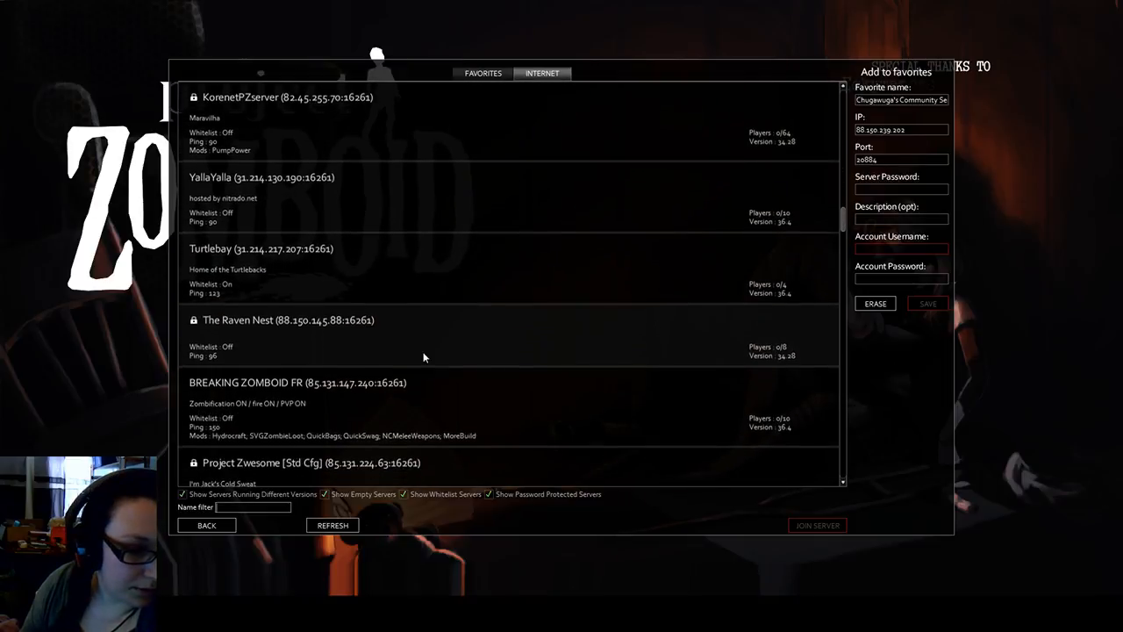
scroll("down", 3)
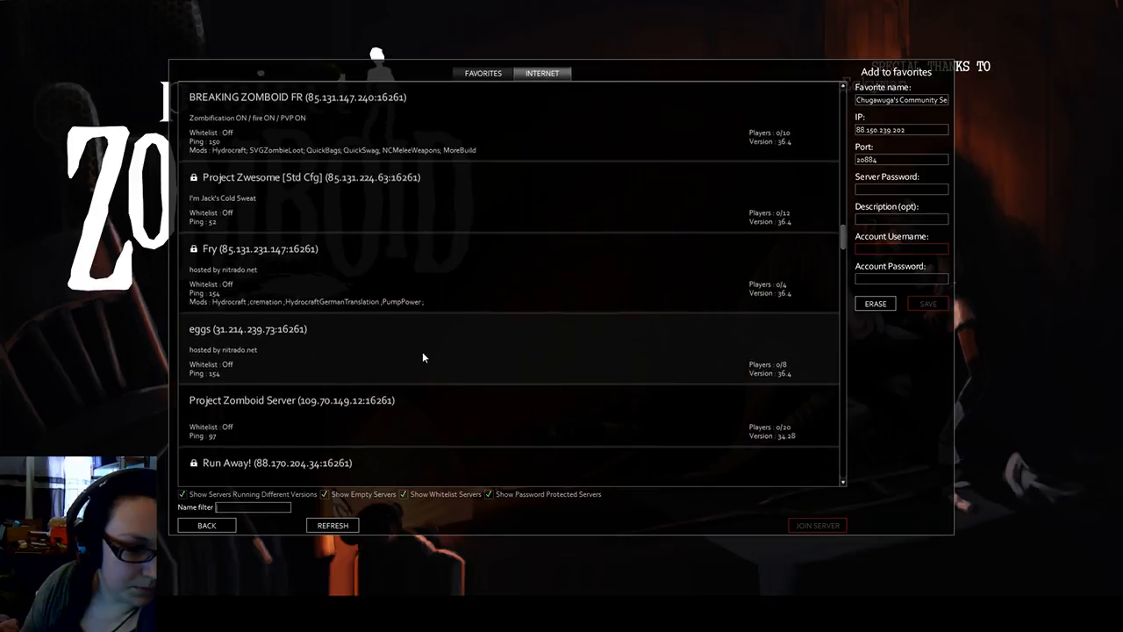
scroll("down", 3)
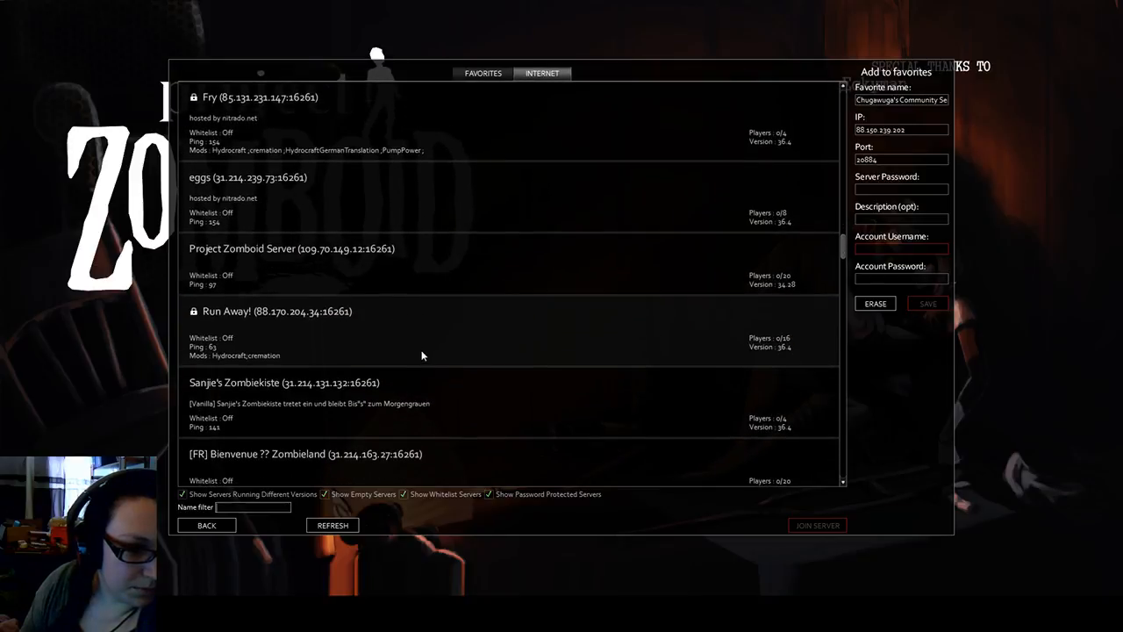
scroll("down", 3)
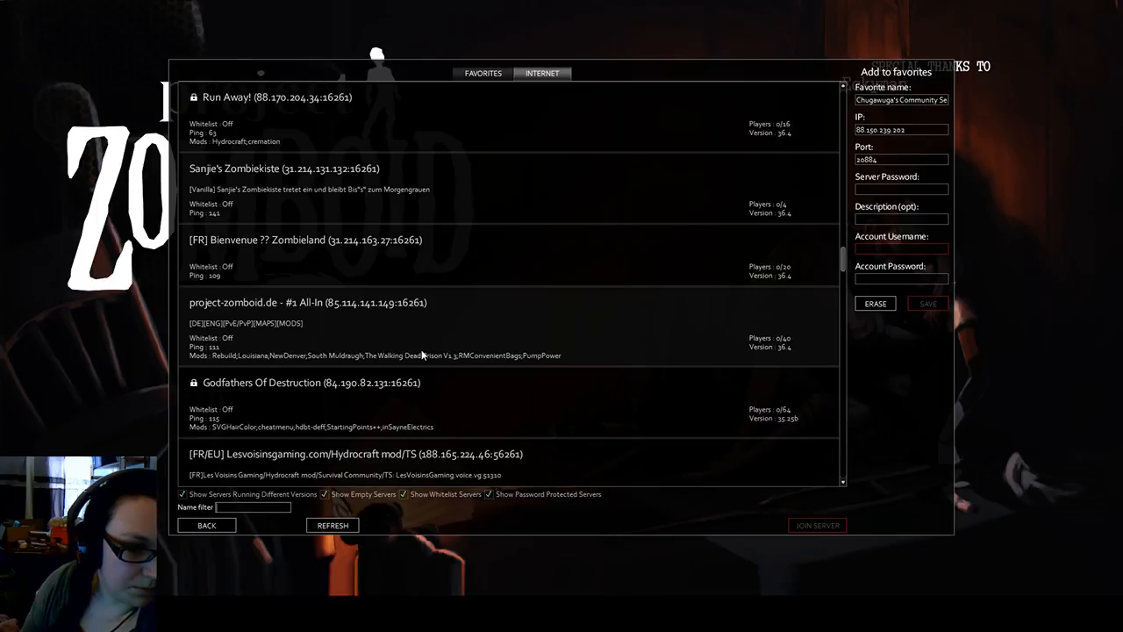
scroll("down", 3)
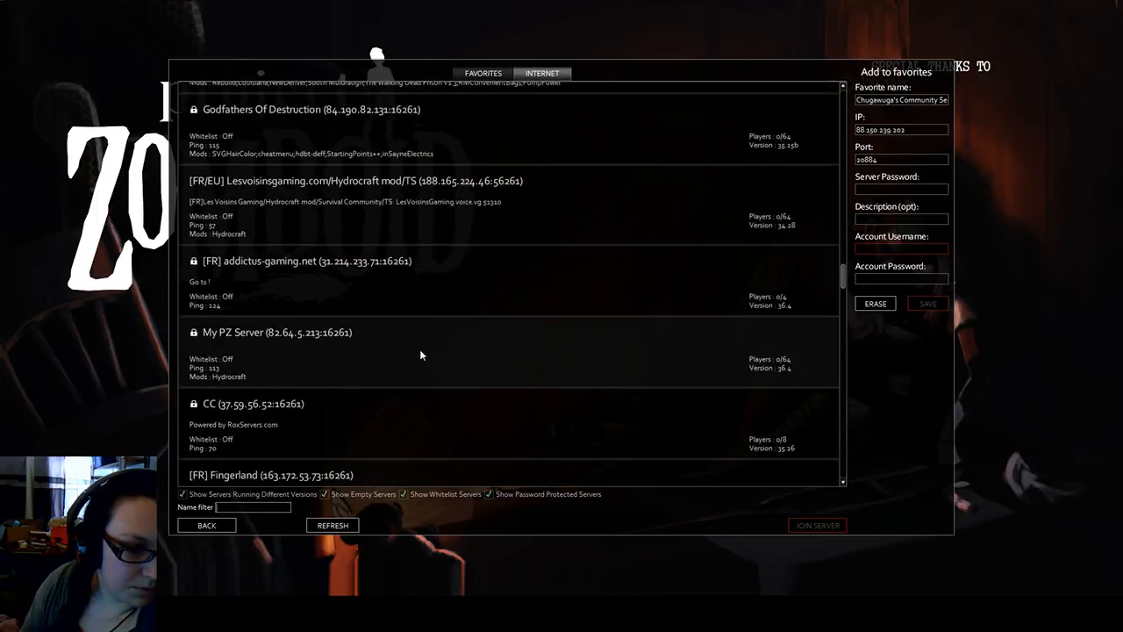
scroll("down", 3)
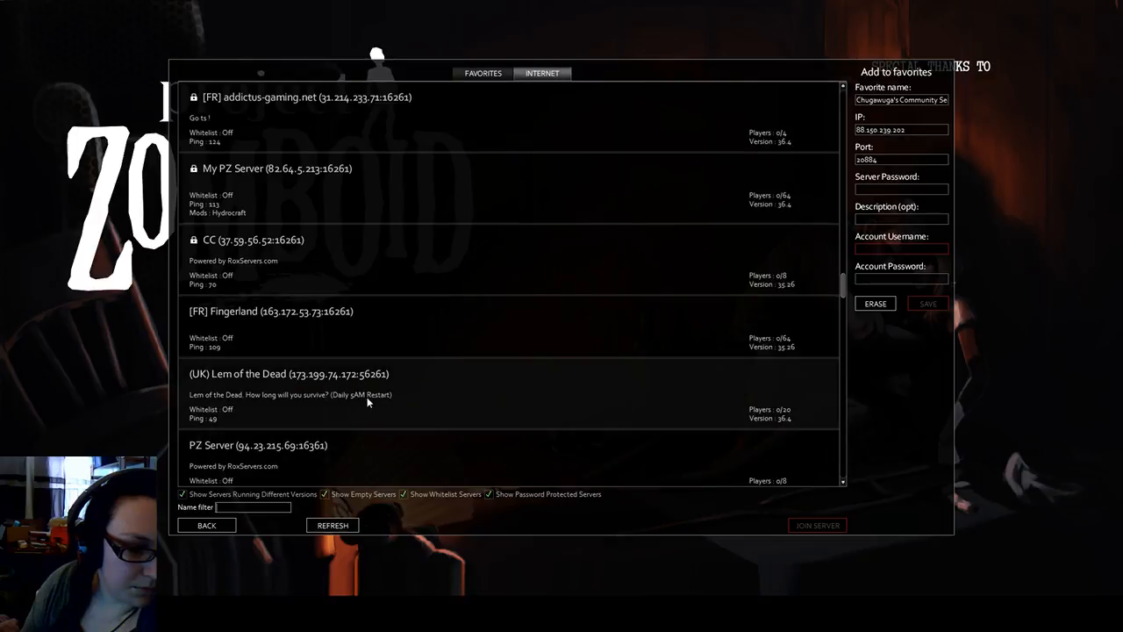
scroll("down", 3)
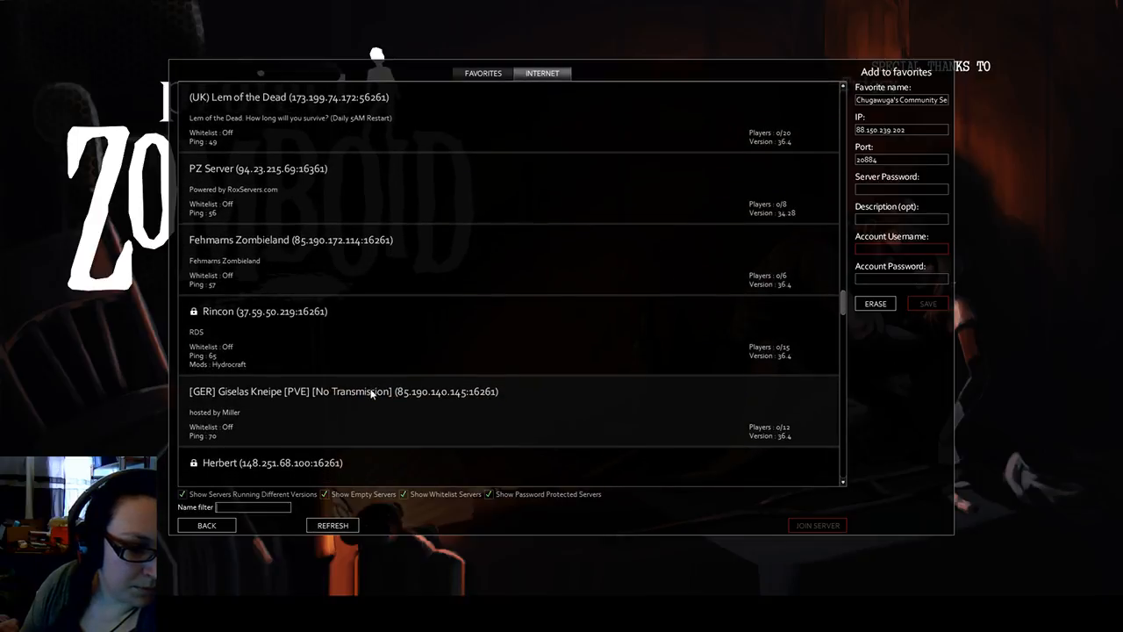
scroll("down", 3)
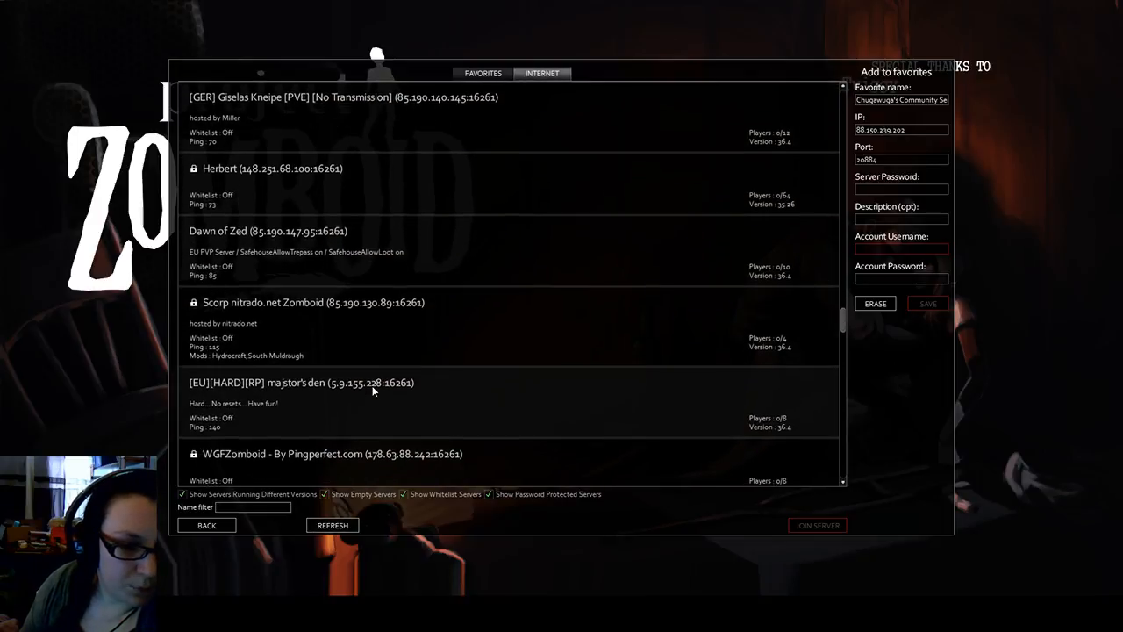
scroll("down", 3)
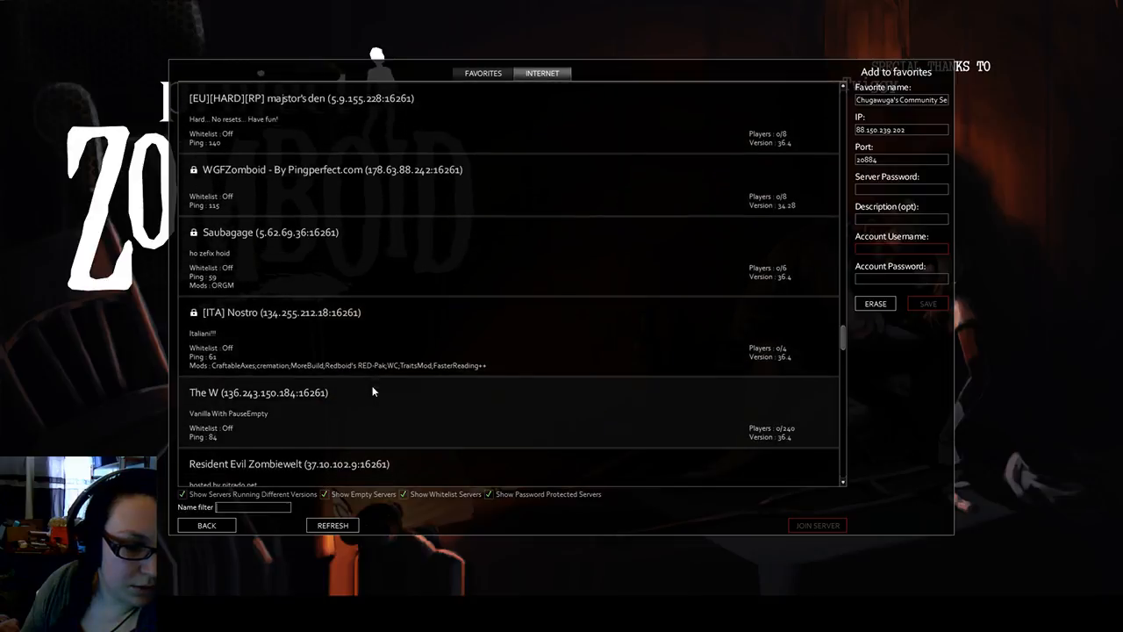
scroll("down", 3)
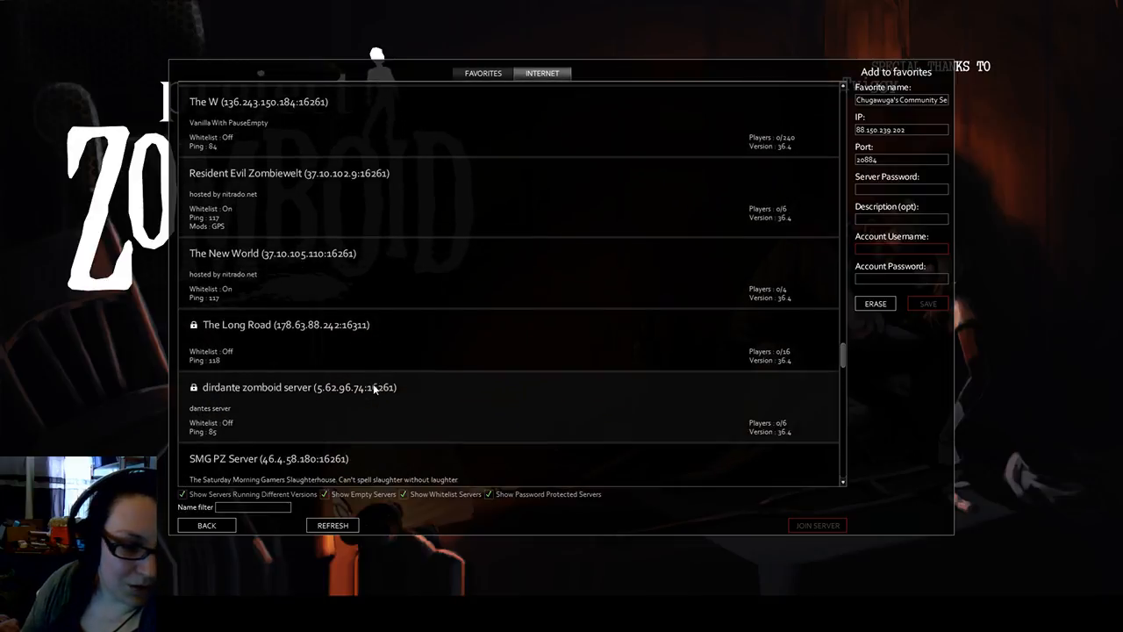
scroll("down", 3)
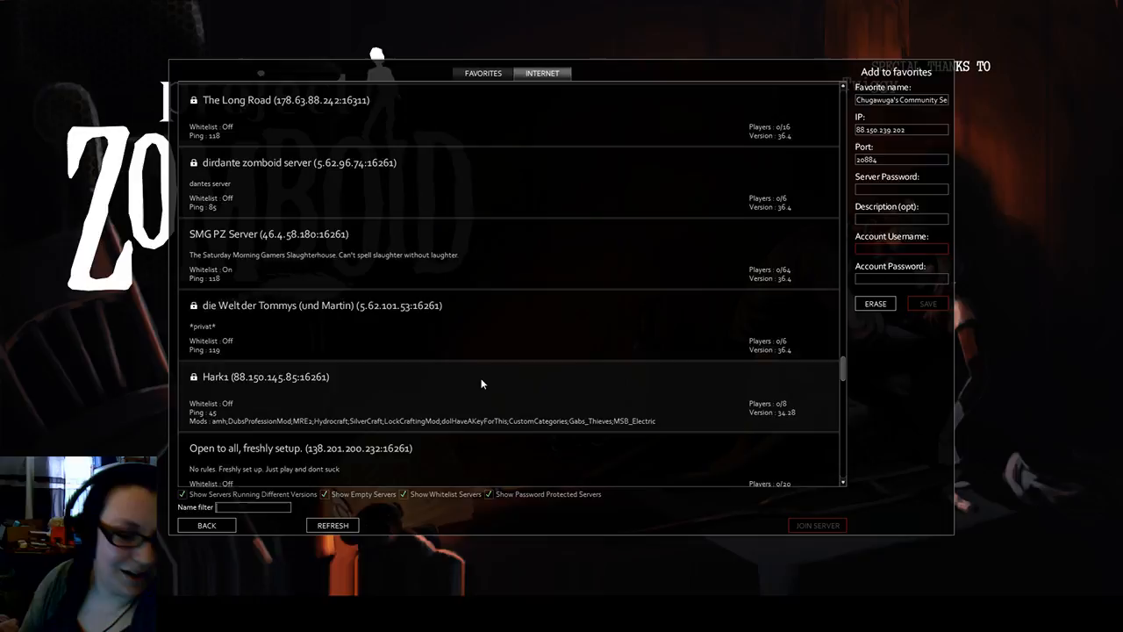
scroll("down", 3)
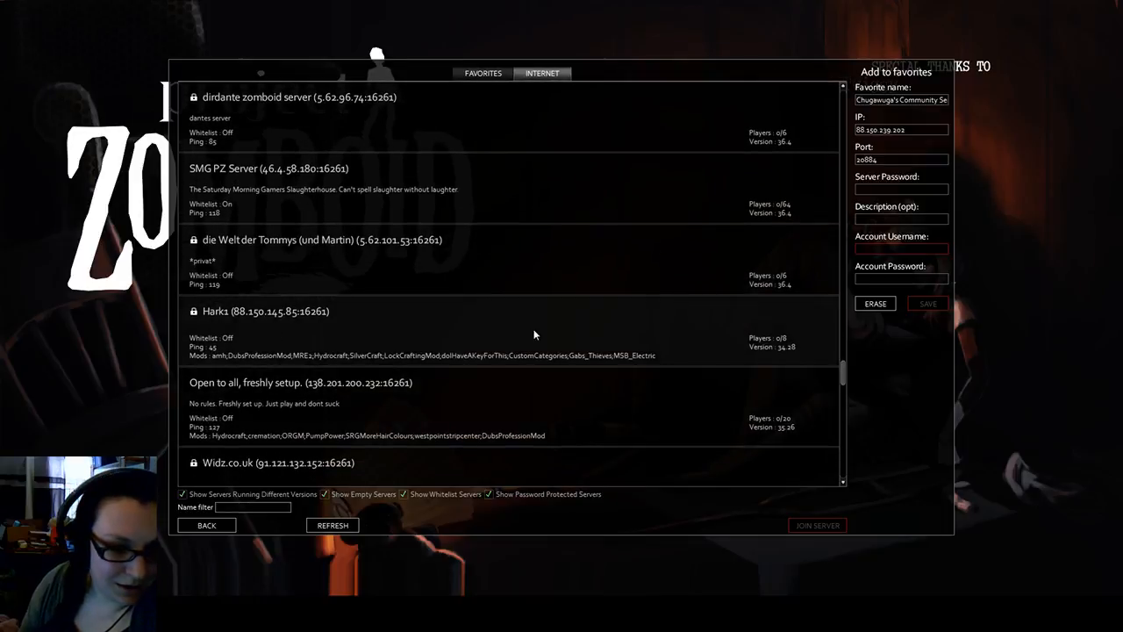
mouse_move(526, 334)
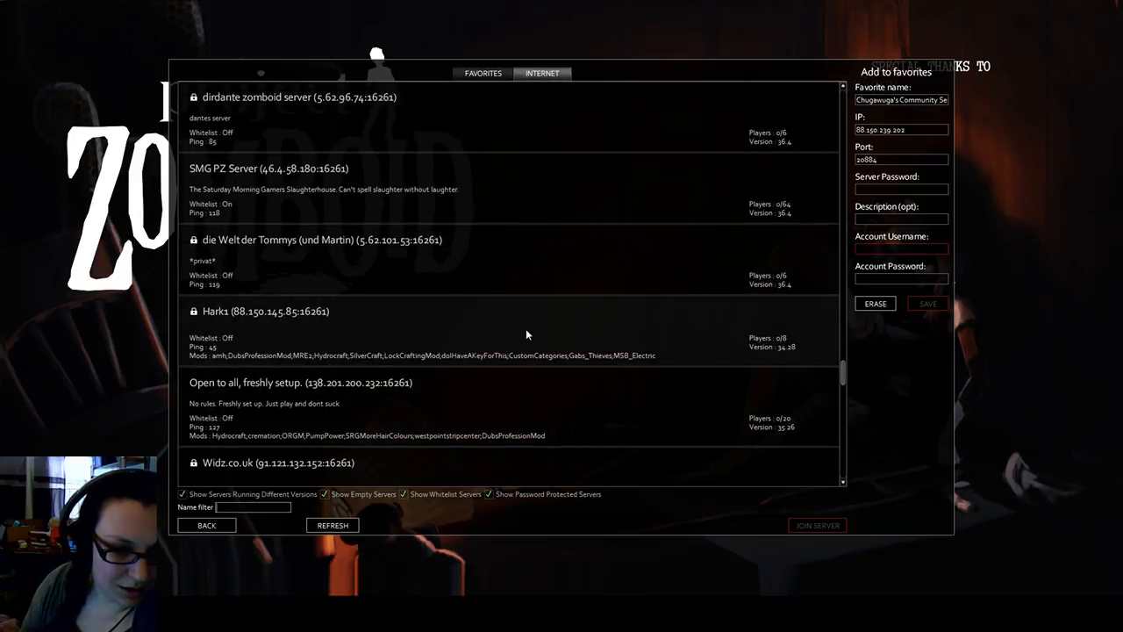
left_click(483, 73)
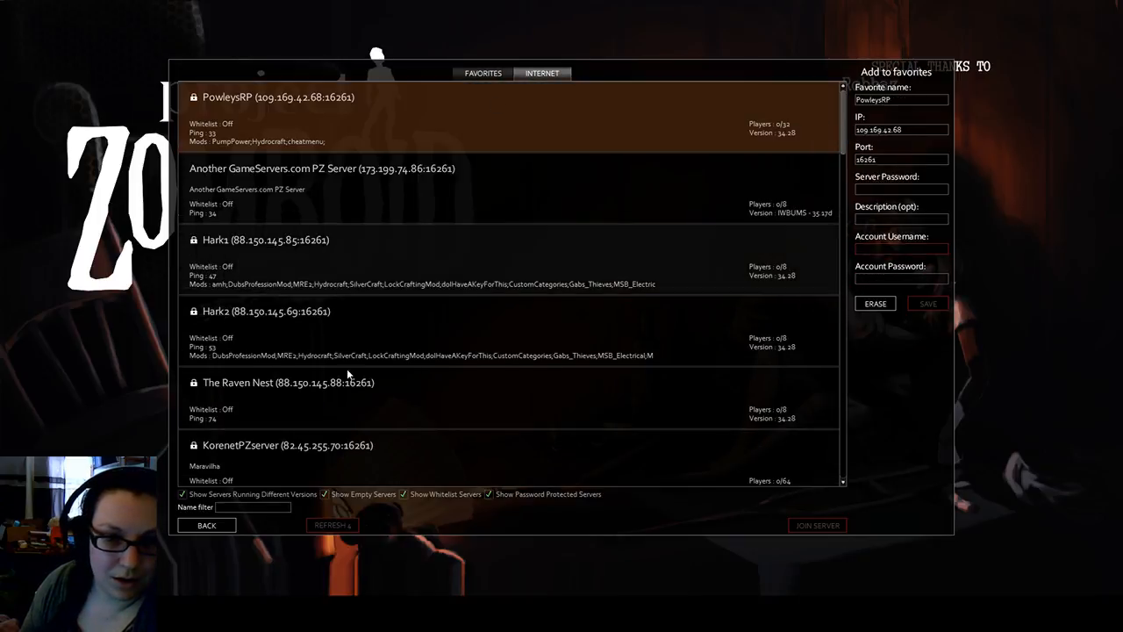
Step: Scroll through the reloaded server list ranked by player count
scroll("down", 3)
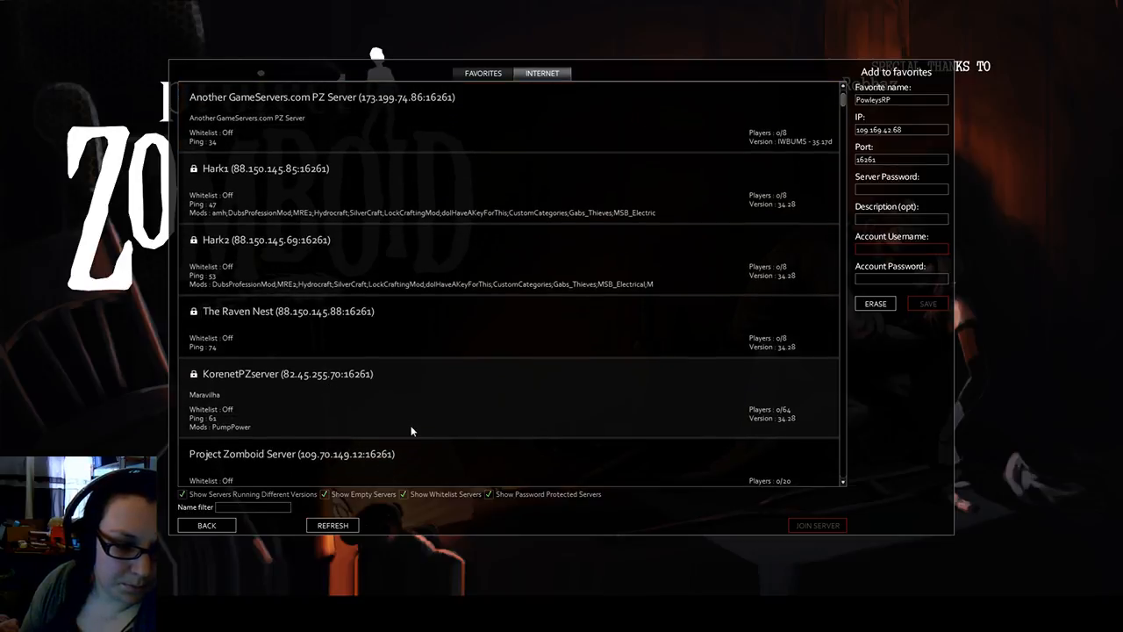
scroll("down", 3)
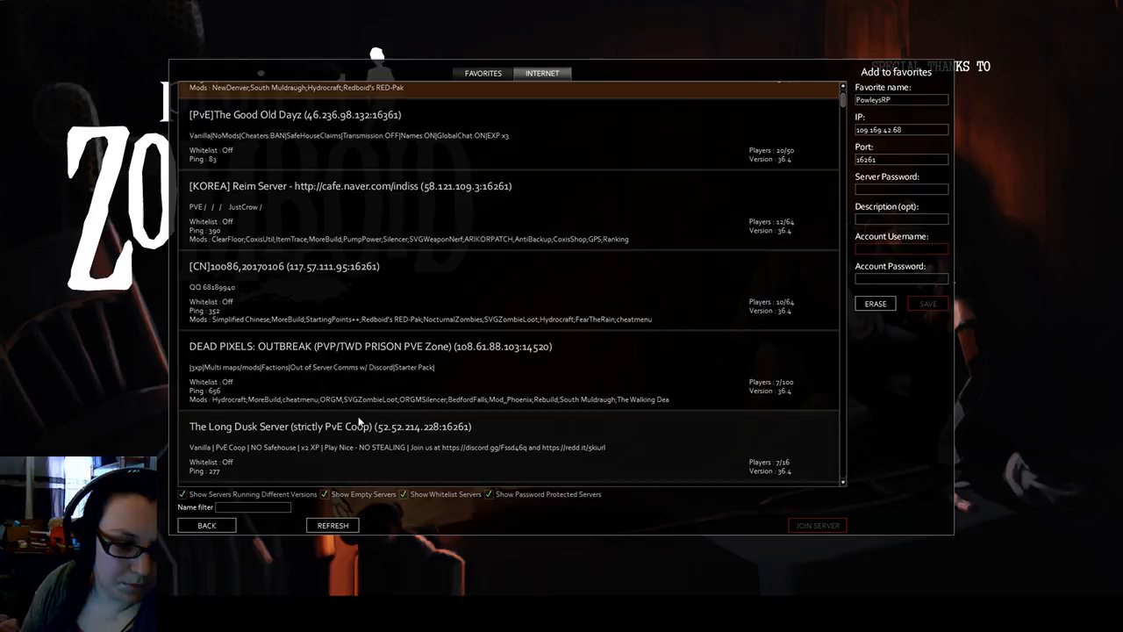
mouse_move(424, 210)
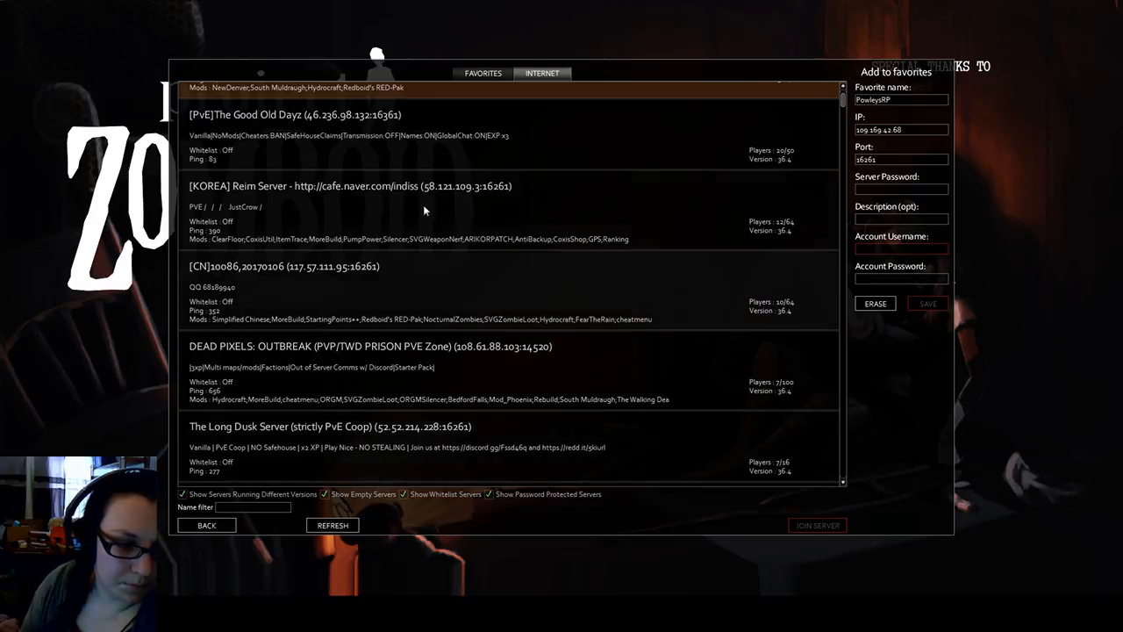
scroll("up", 3)
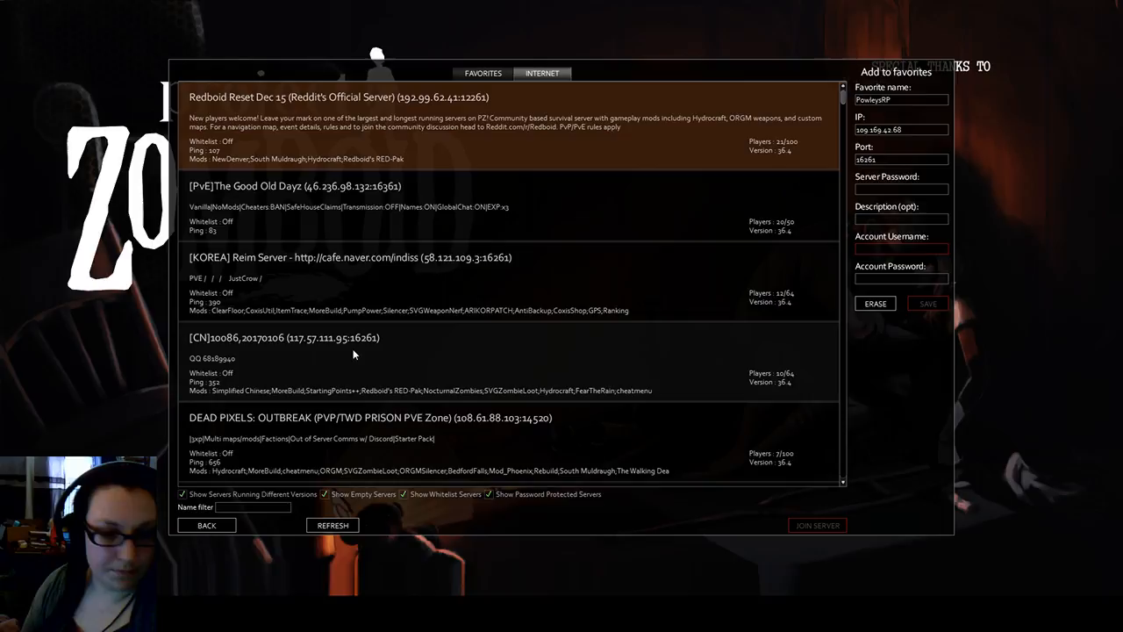
scroll("down", 3)
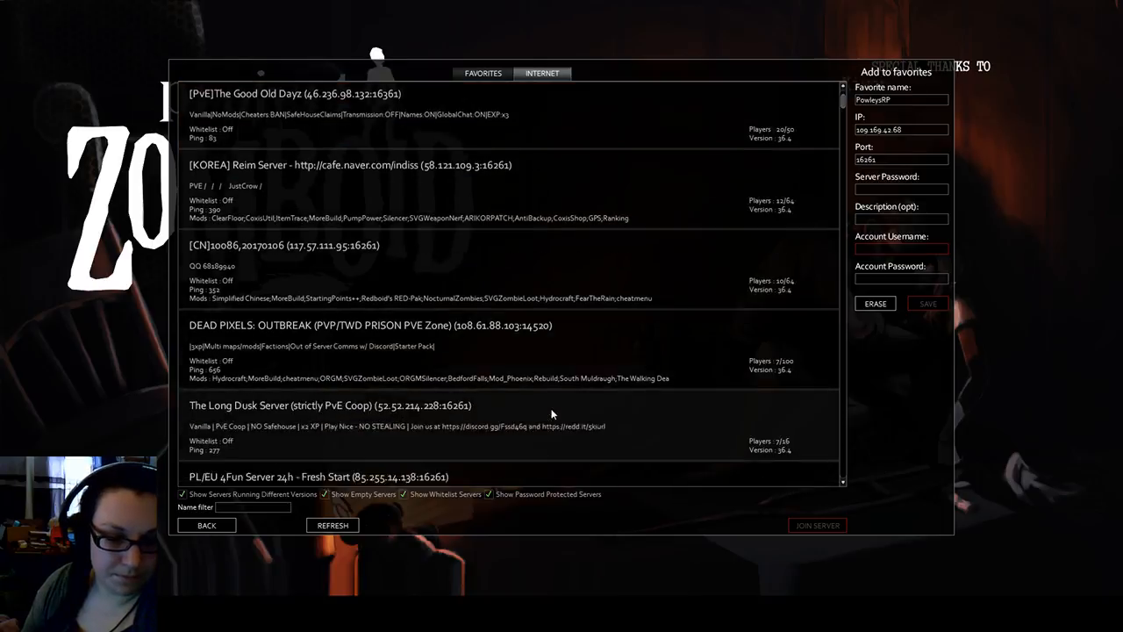
scroll("down", 3)
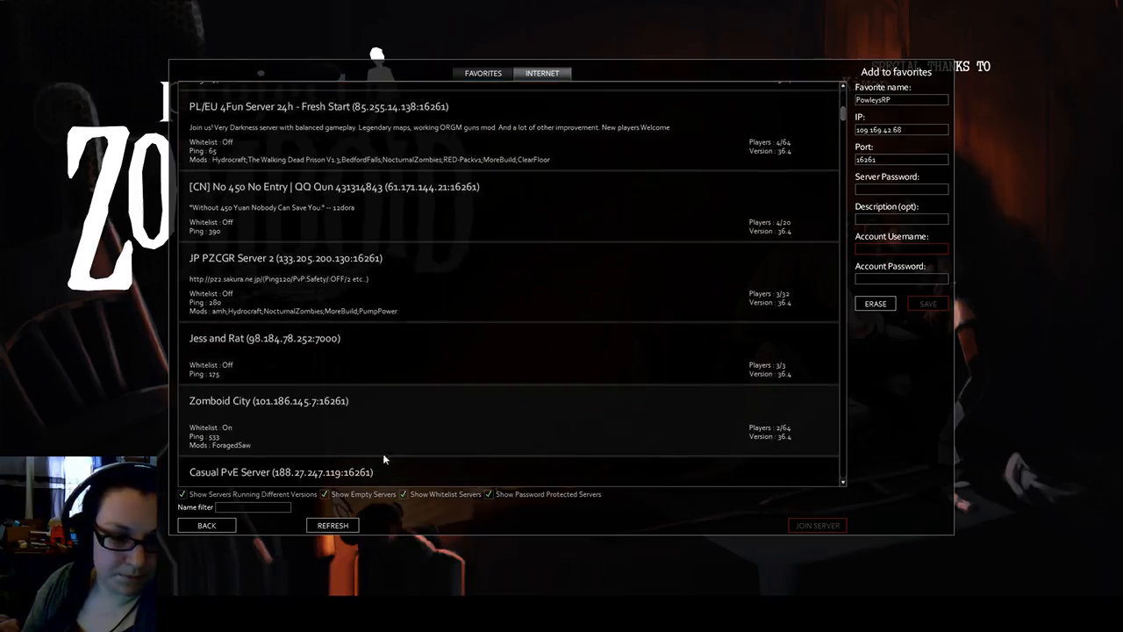
Step: Enter 'lo' in the name filter, narrowing the list to four servers
type("lo")
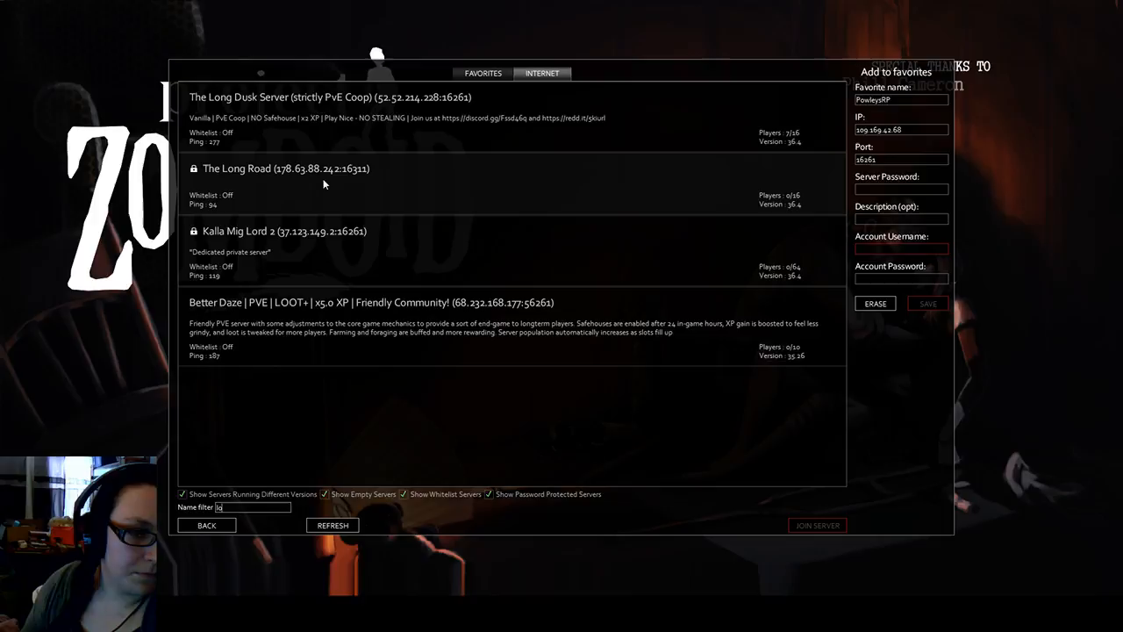
mouse_move(501, 366)
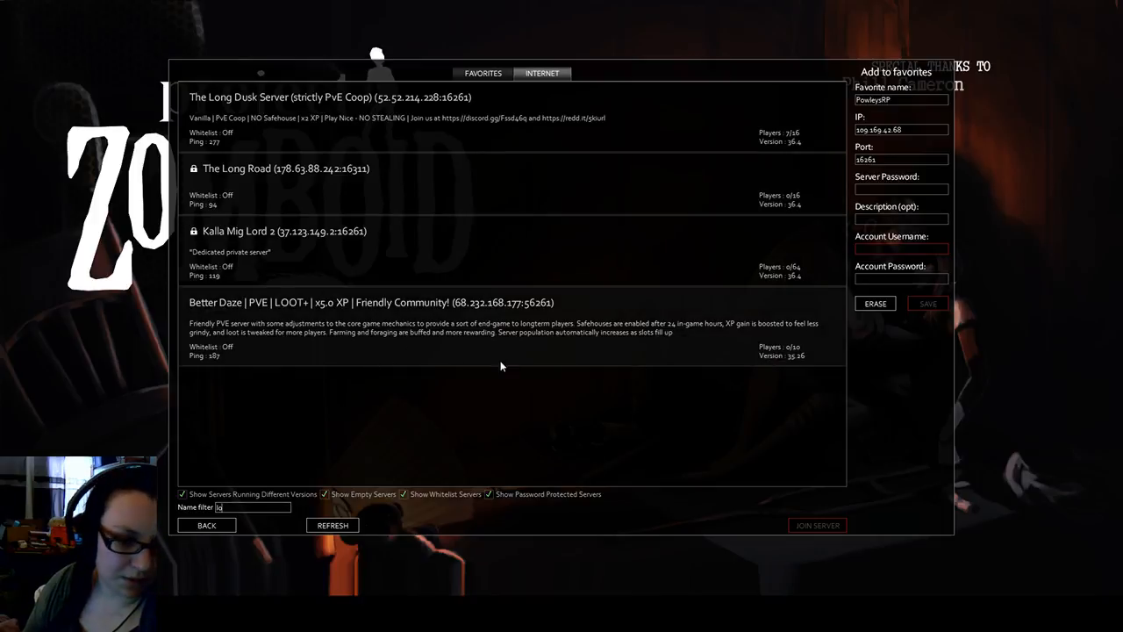
mouse_move(288, 348)
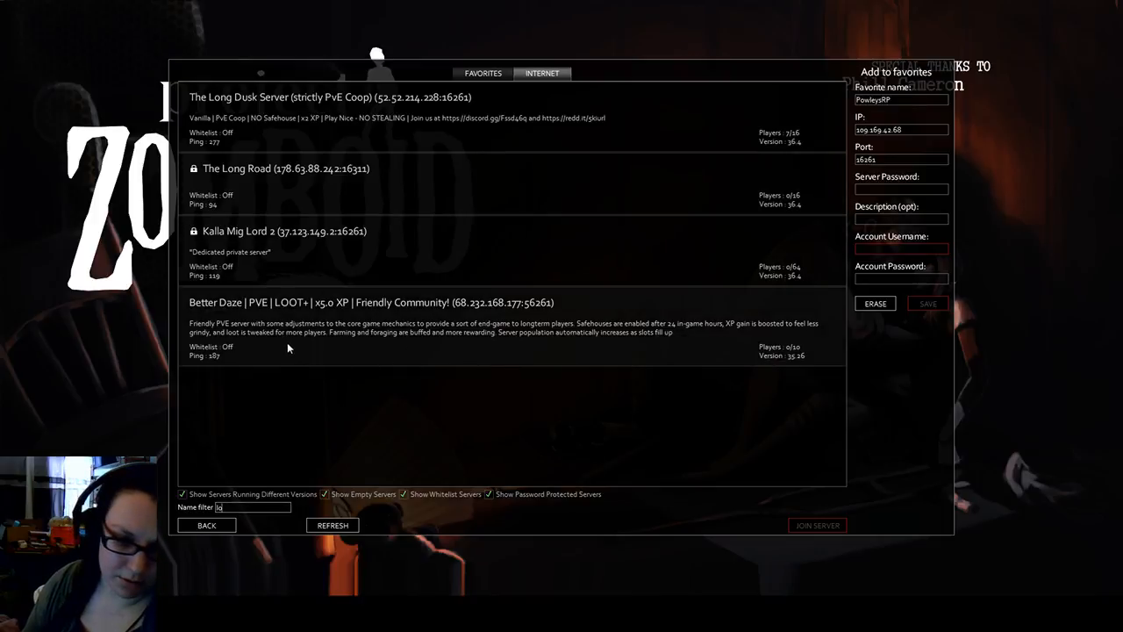
mouse_move(346, 216)
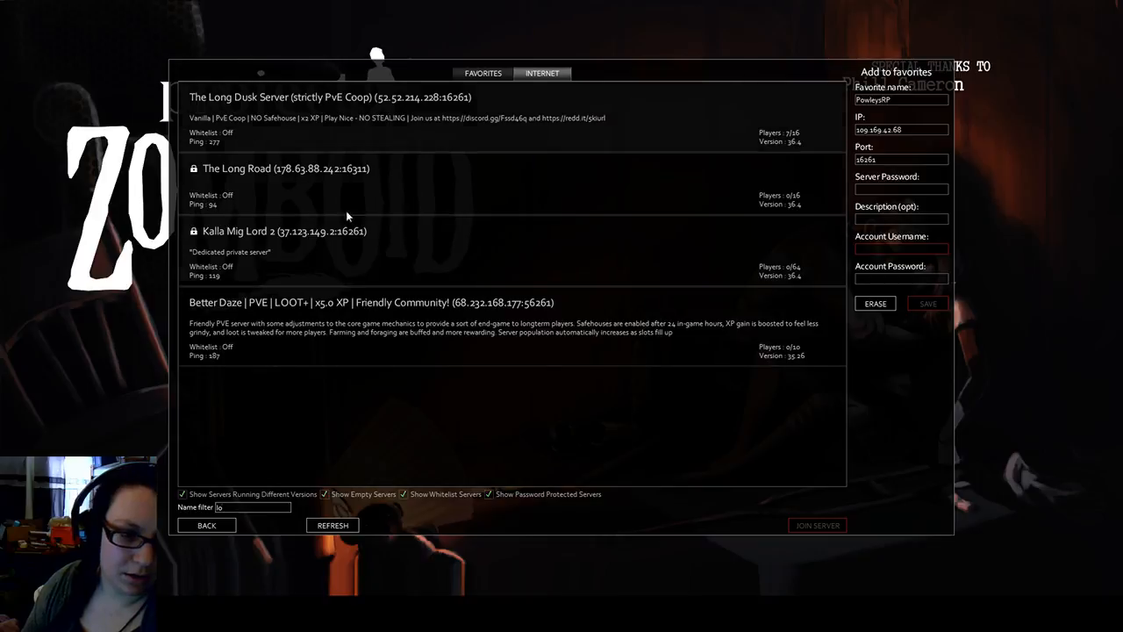
mouse_move(286, 403)
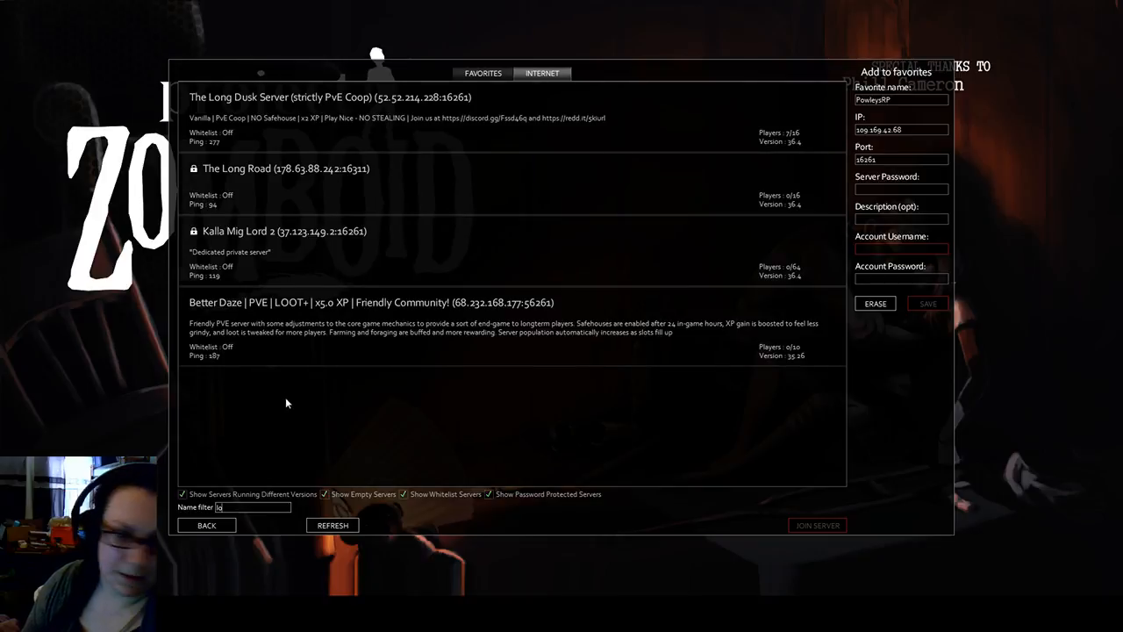
mouse_move(294, 180)
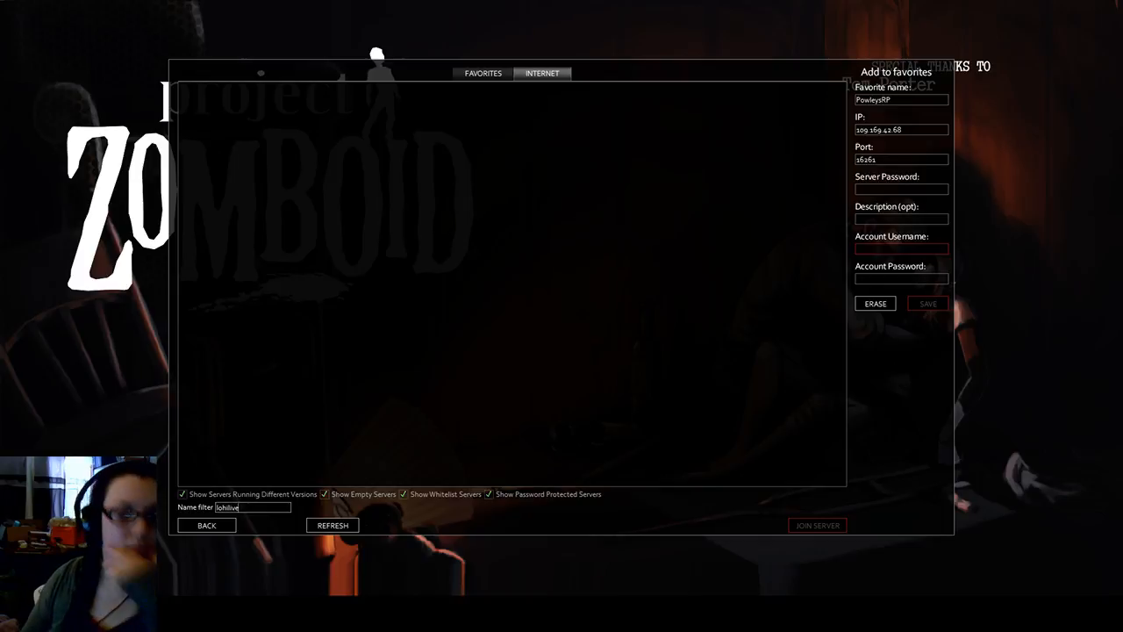
Step: Refresh with the 'lohilive' name filter, leaving the server list empty
left_click(333, 525)
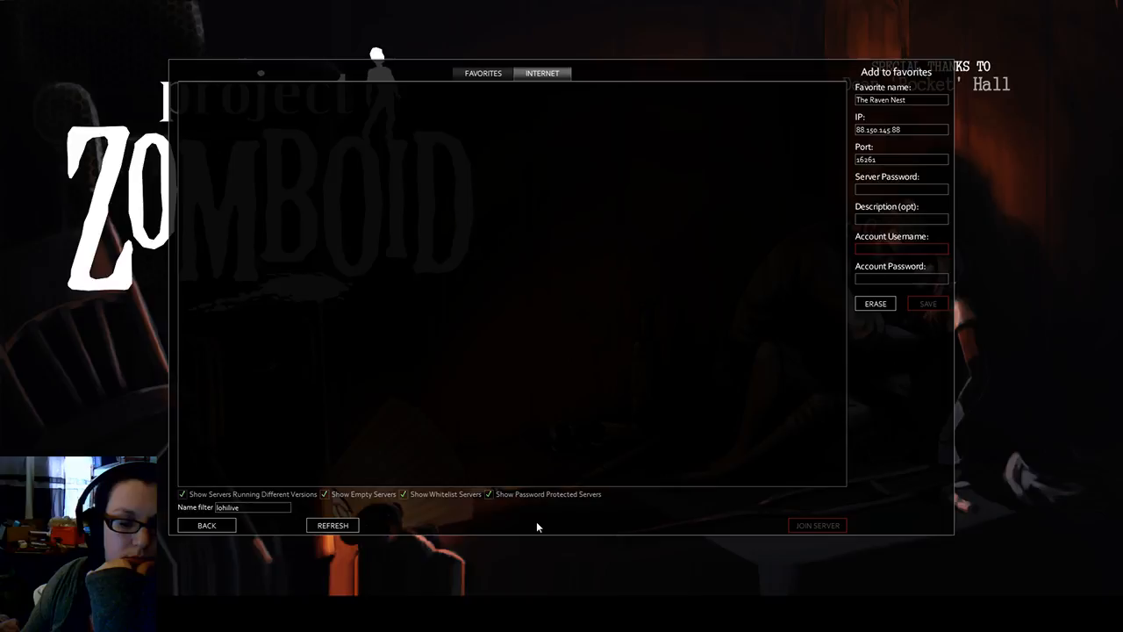
mouse_move(542, 515)
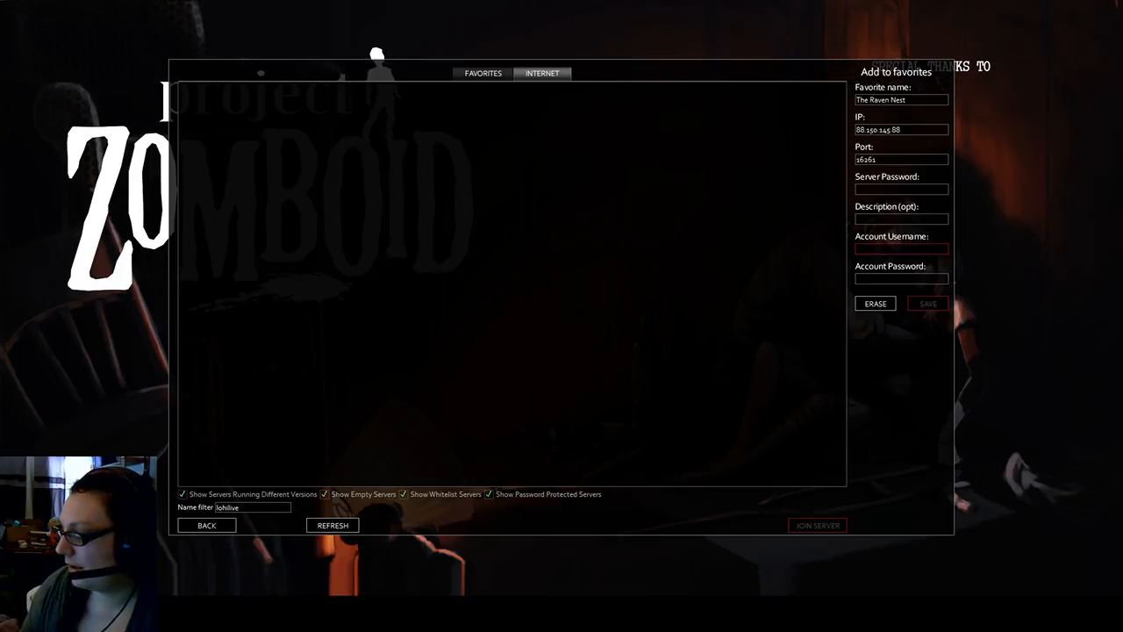
mouse_move(638, 68)
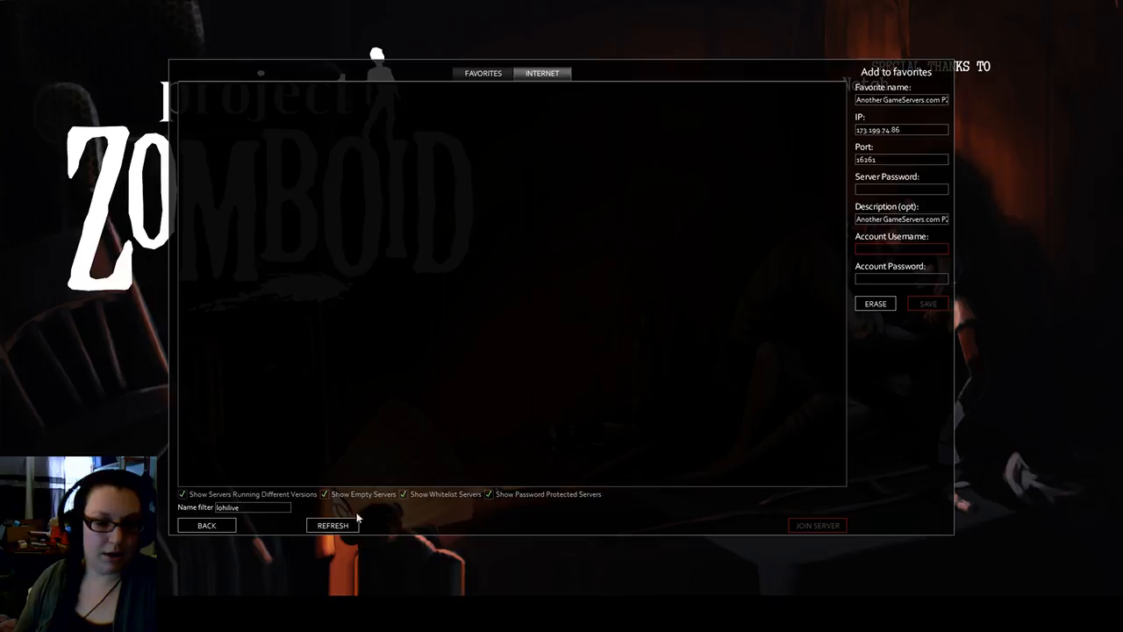
left_click(333, 525)
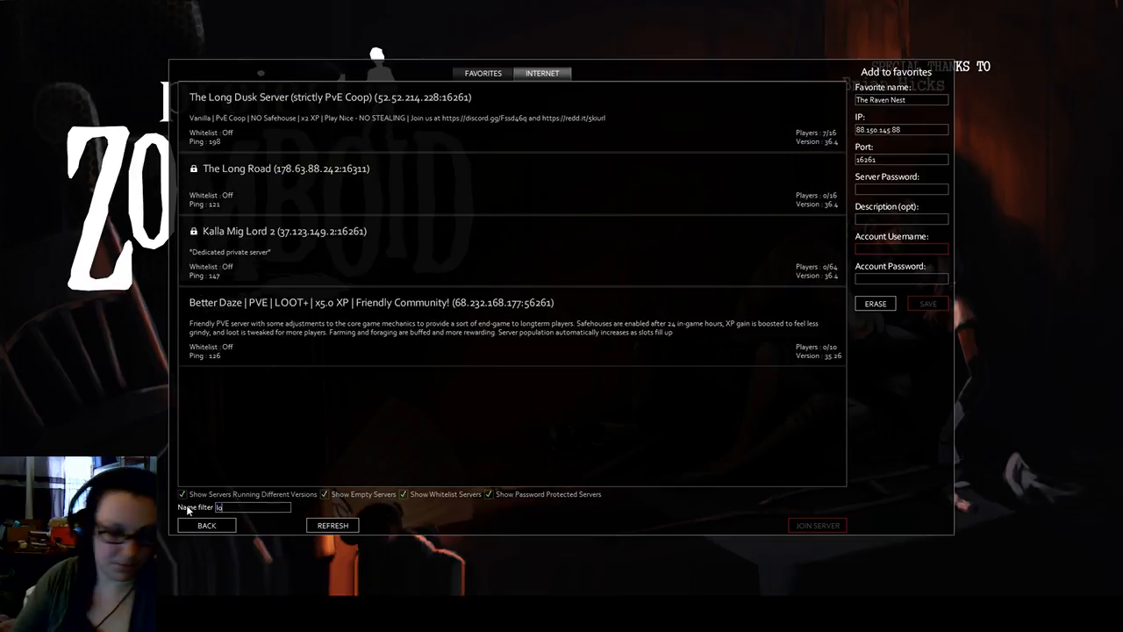
mouse_move(197, 471)
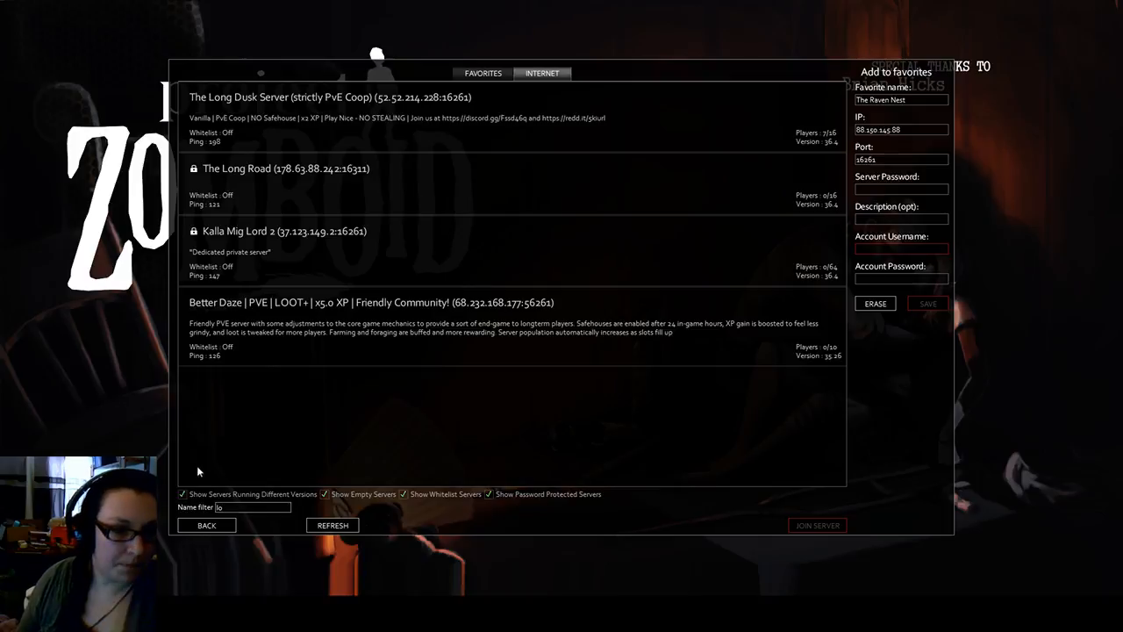
mouse_move(397, 127)
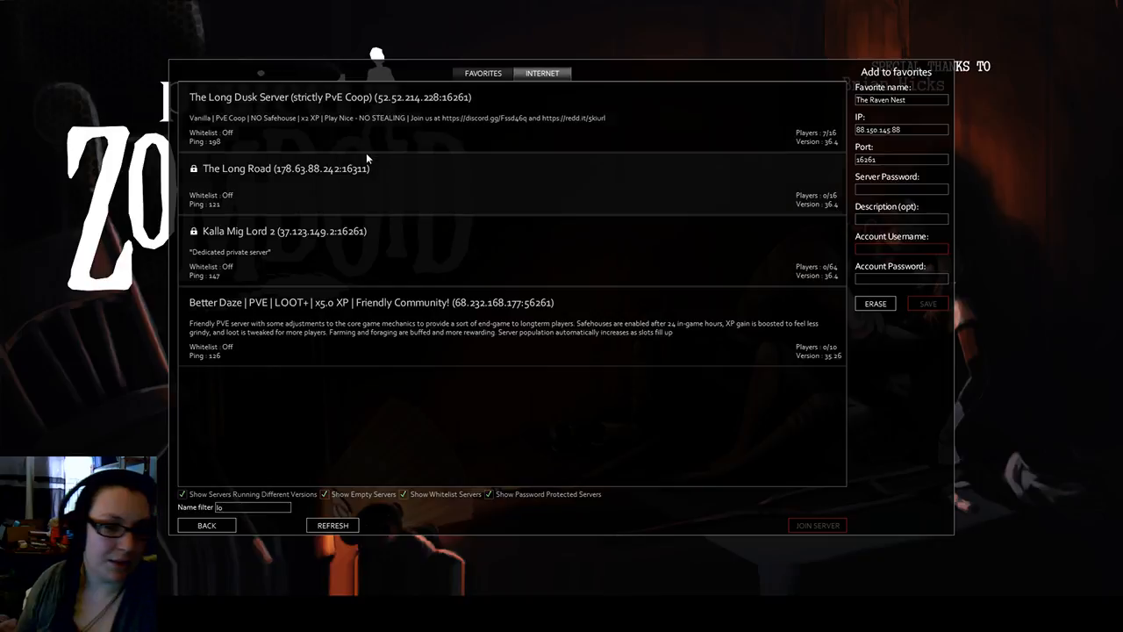
mouse_move(404, 197)
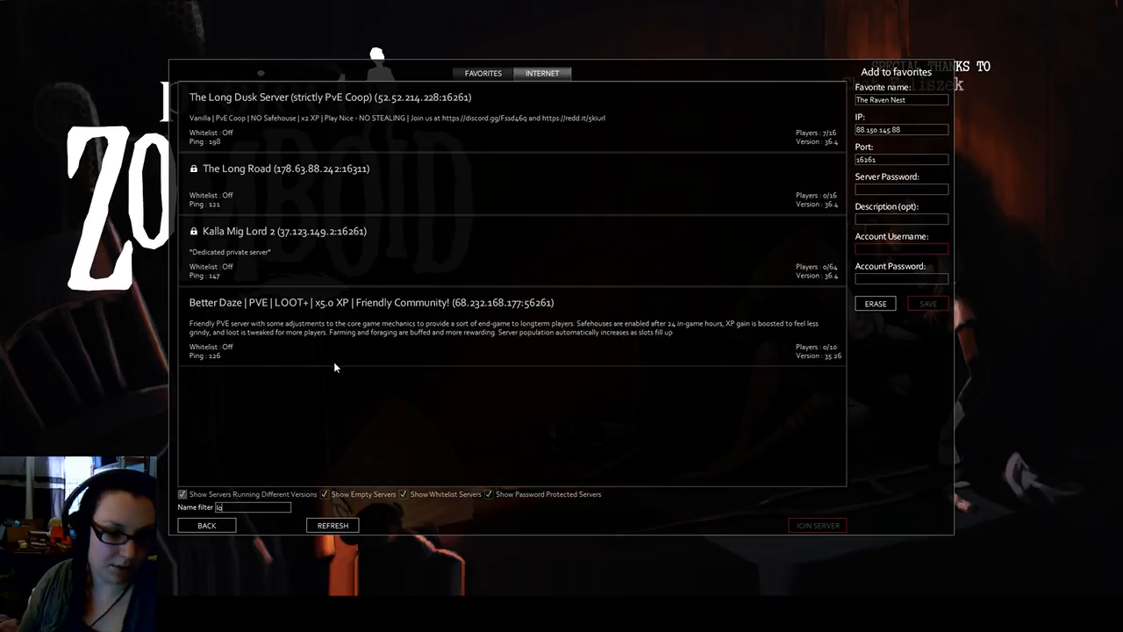
mouse_move(354, 482)
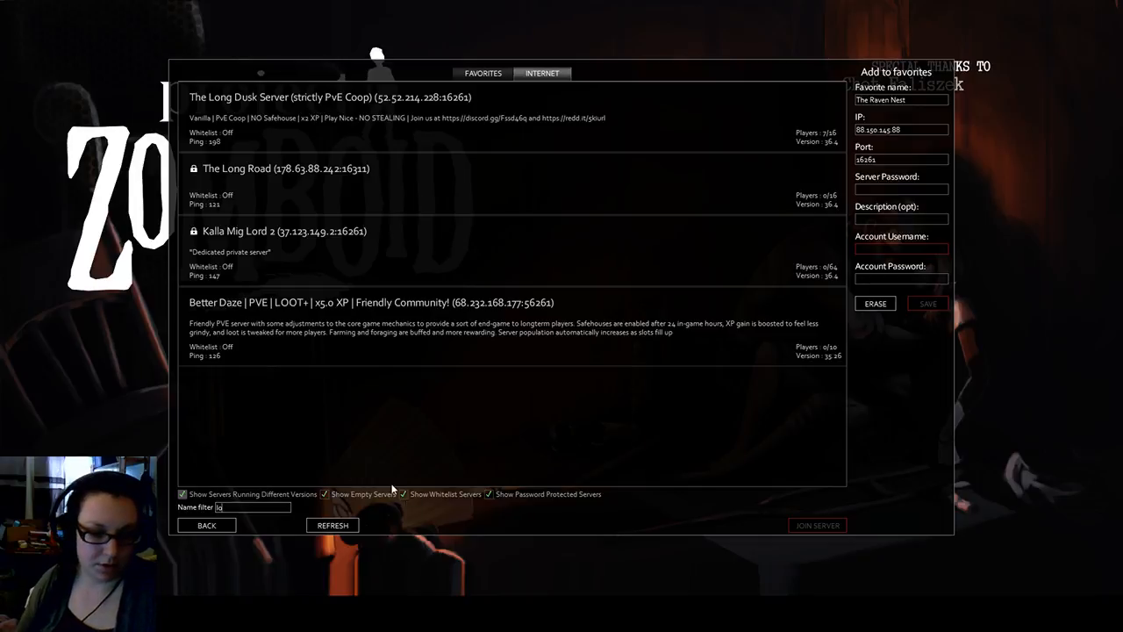
mouse_move(346, 454)
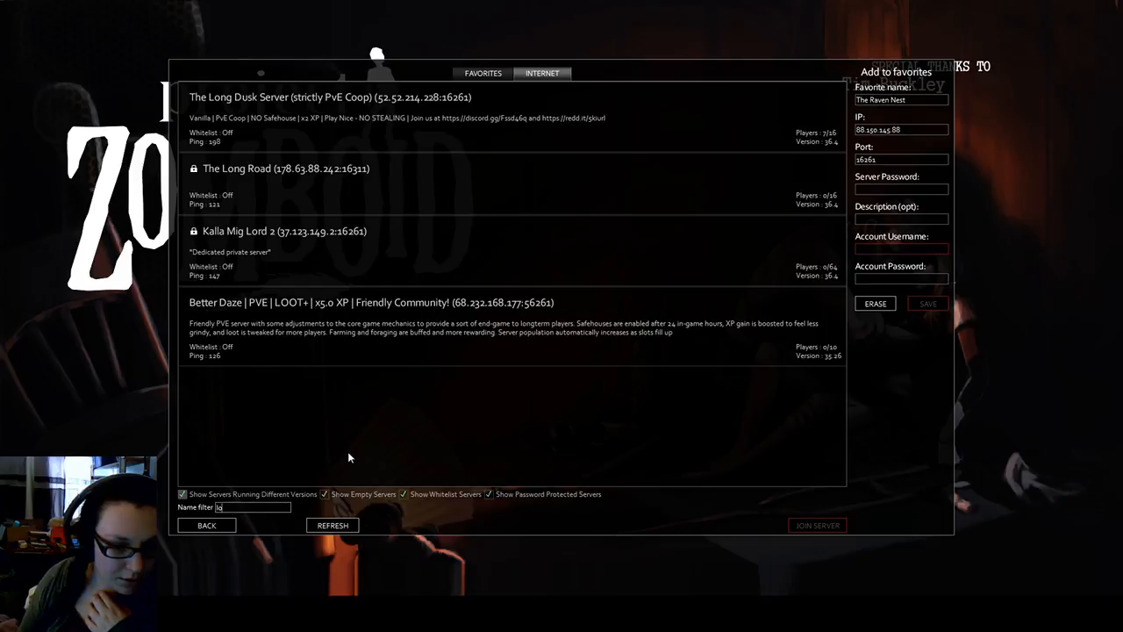
mouse_move(377, 459)
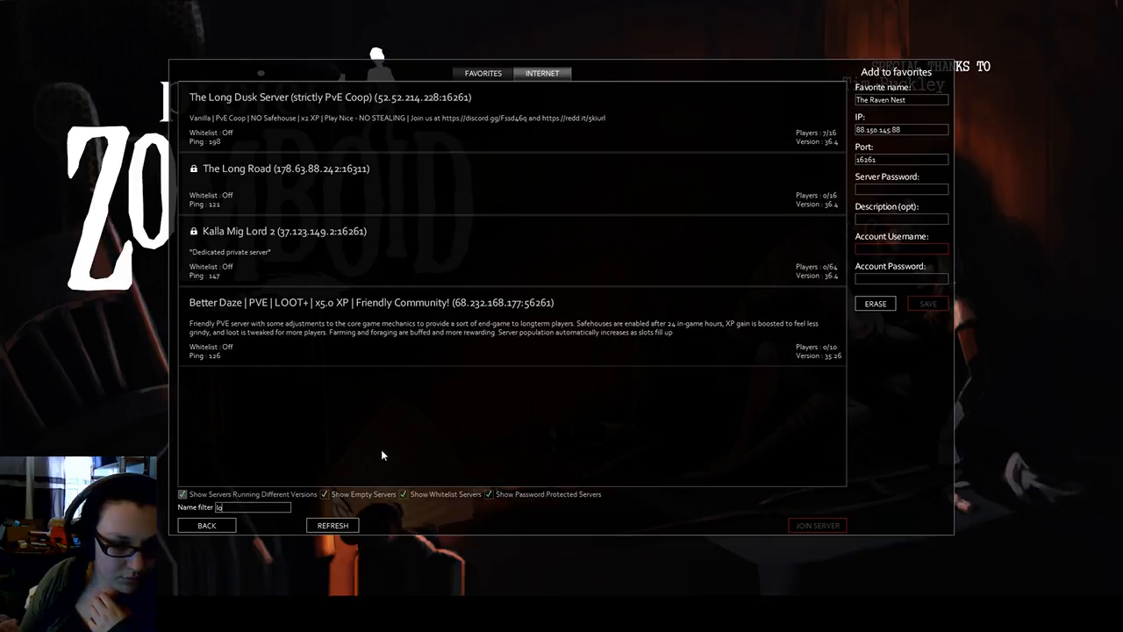
mouse_move(418, 461)
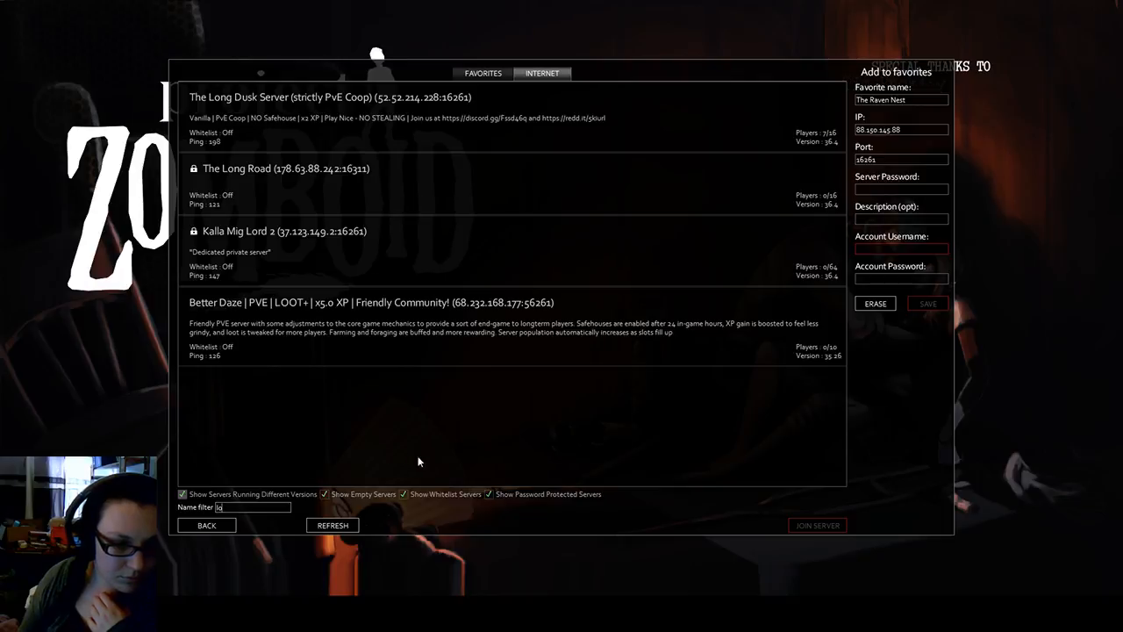
mouse_move(352, 493)
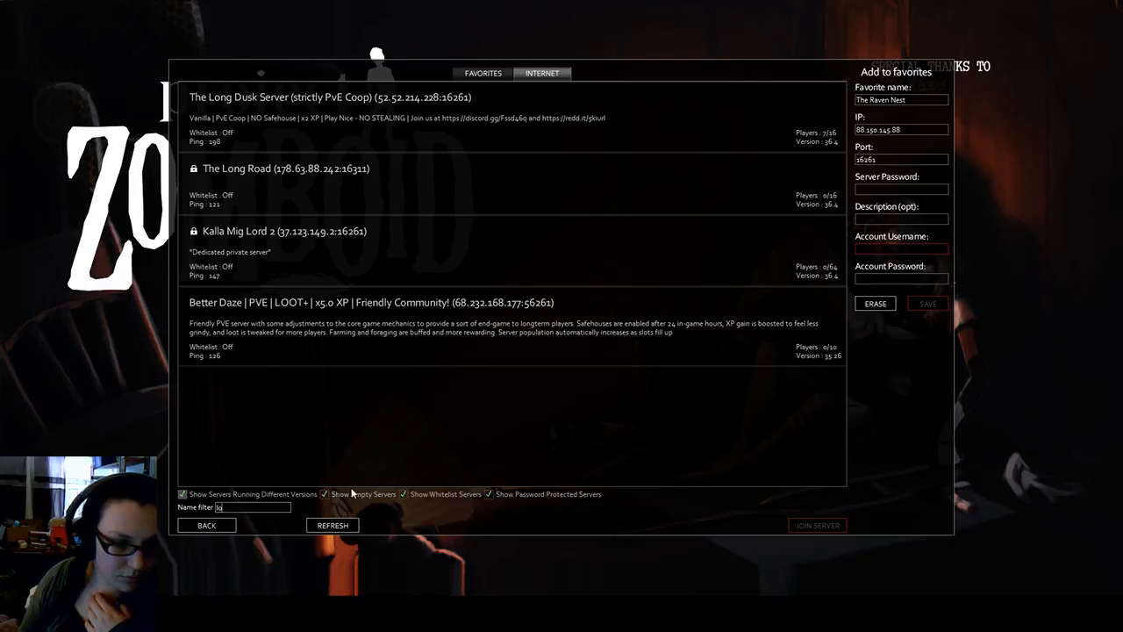
mouse_move(316, 480)
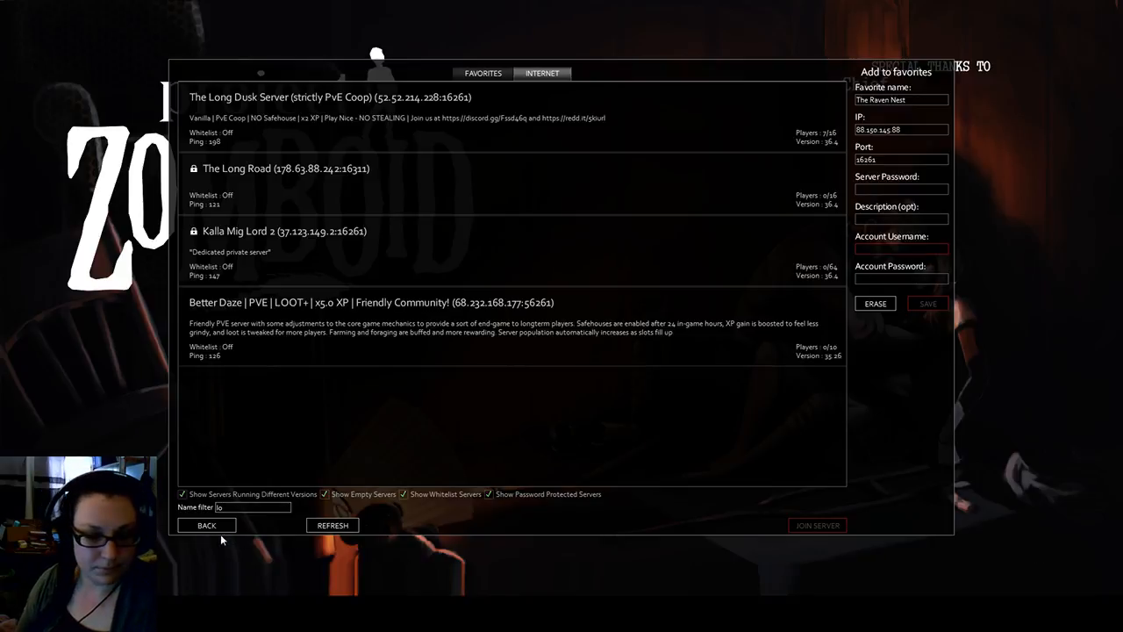
Step: Return to the main menu and accept the host's Steam invite to the co-op game
left_click(206, 524)
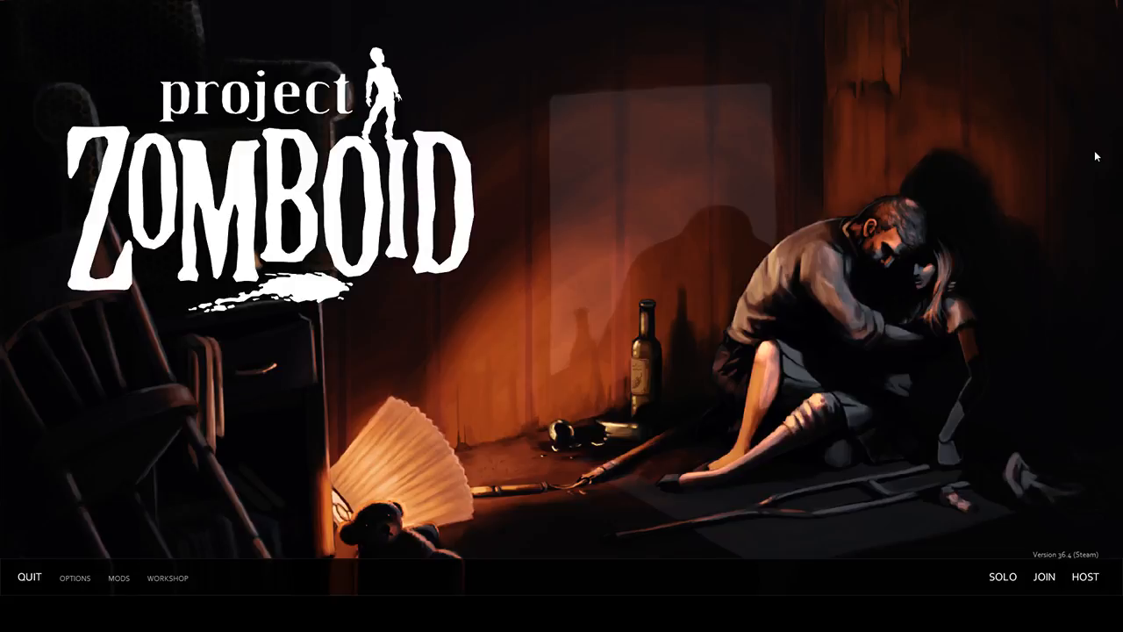
mouse_move(393, 424)
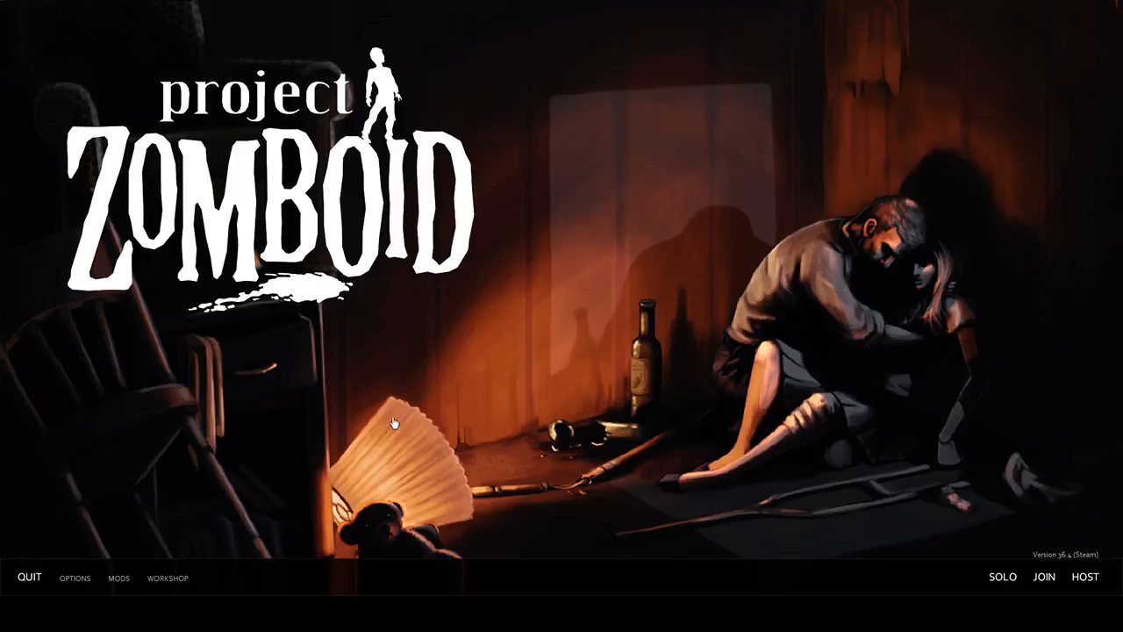
mouse_move(408, 437)
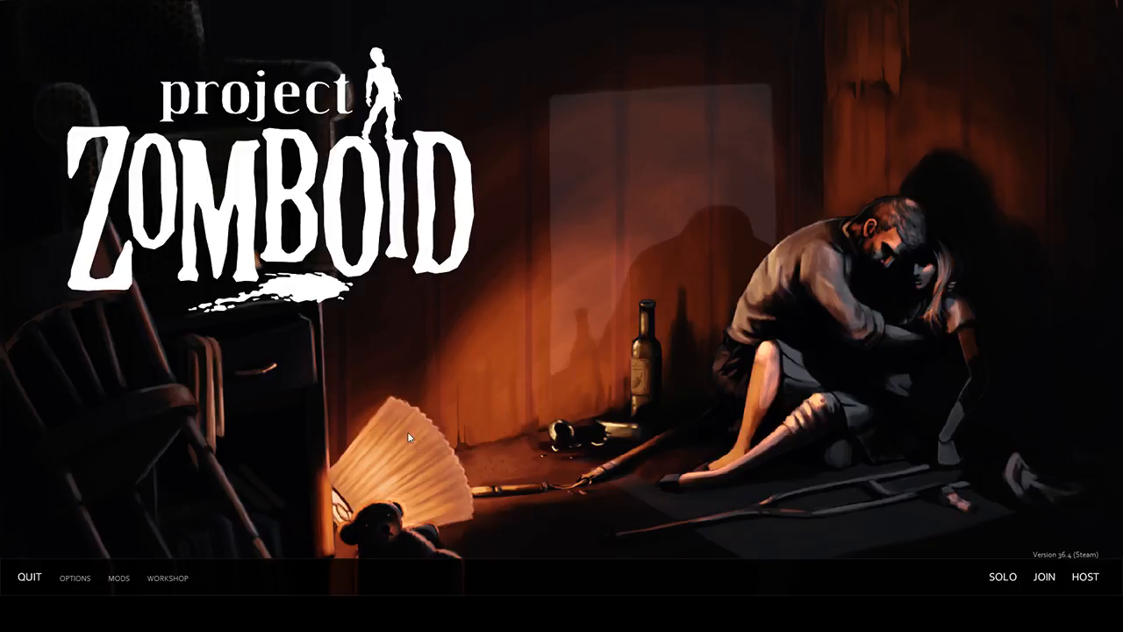
mouse_move(696, 523)
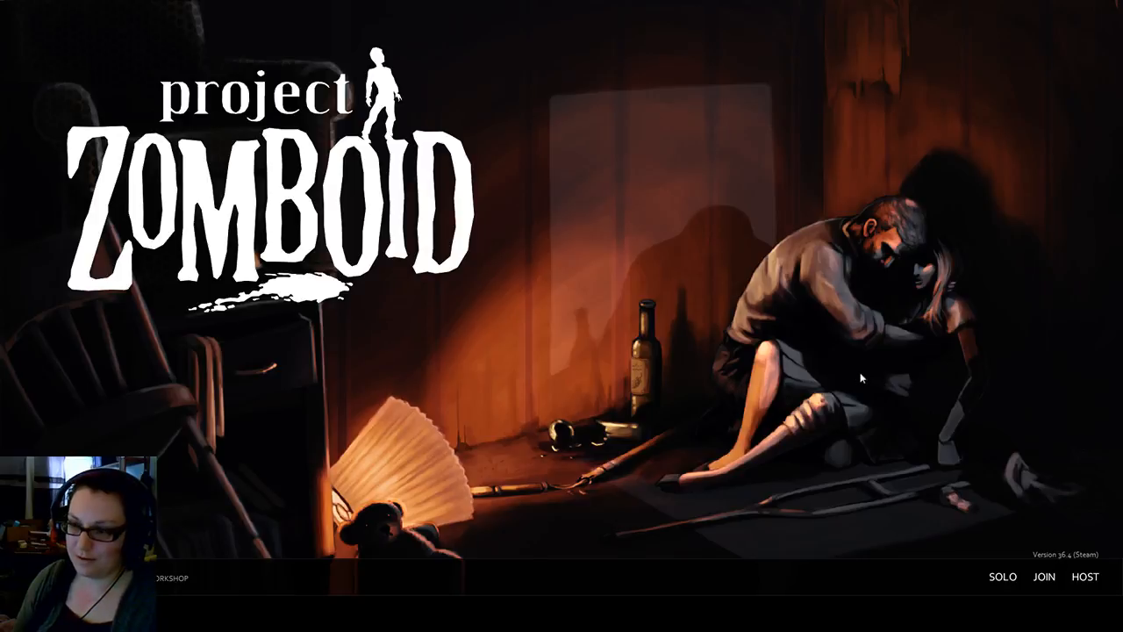
mouse_move(856, 366)
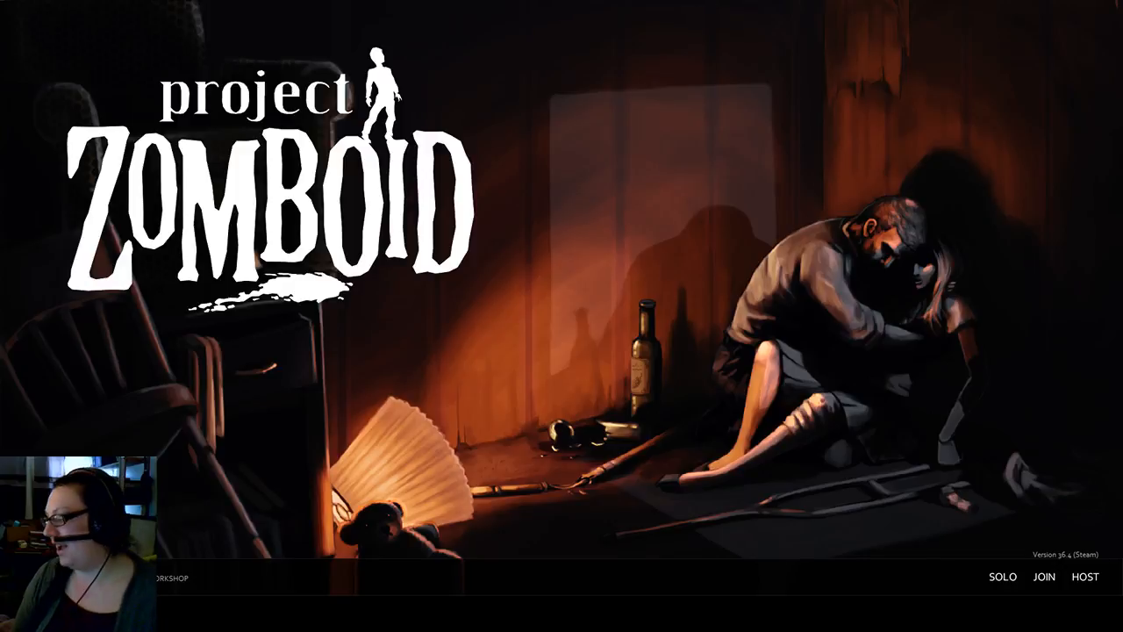
mouse_move(467, 405)
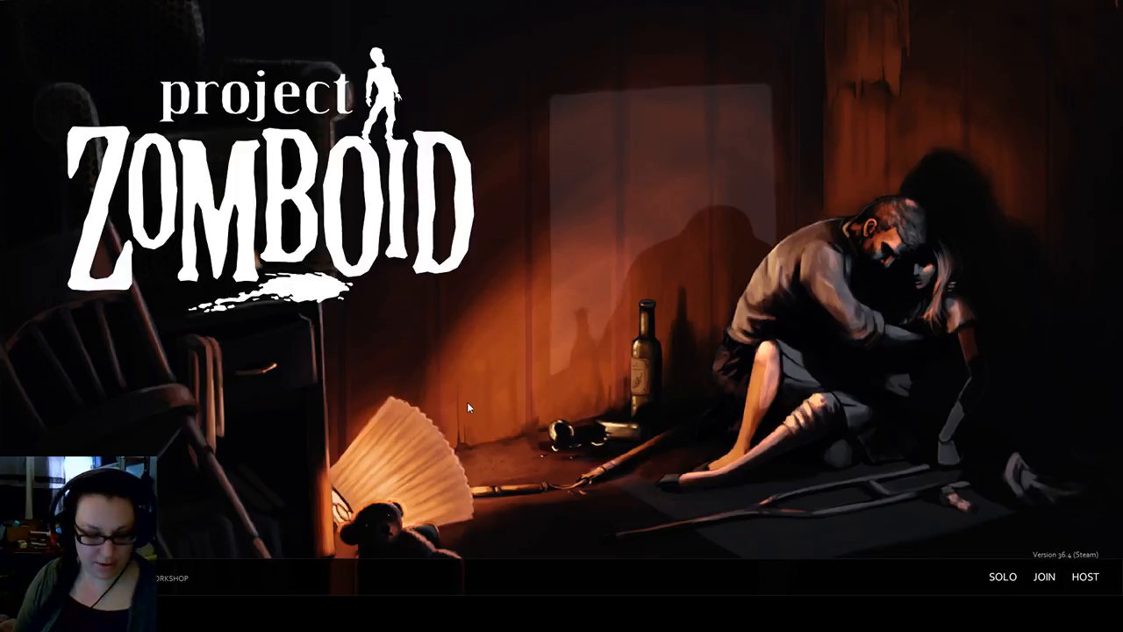
mouse_move(329, 453)
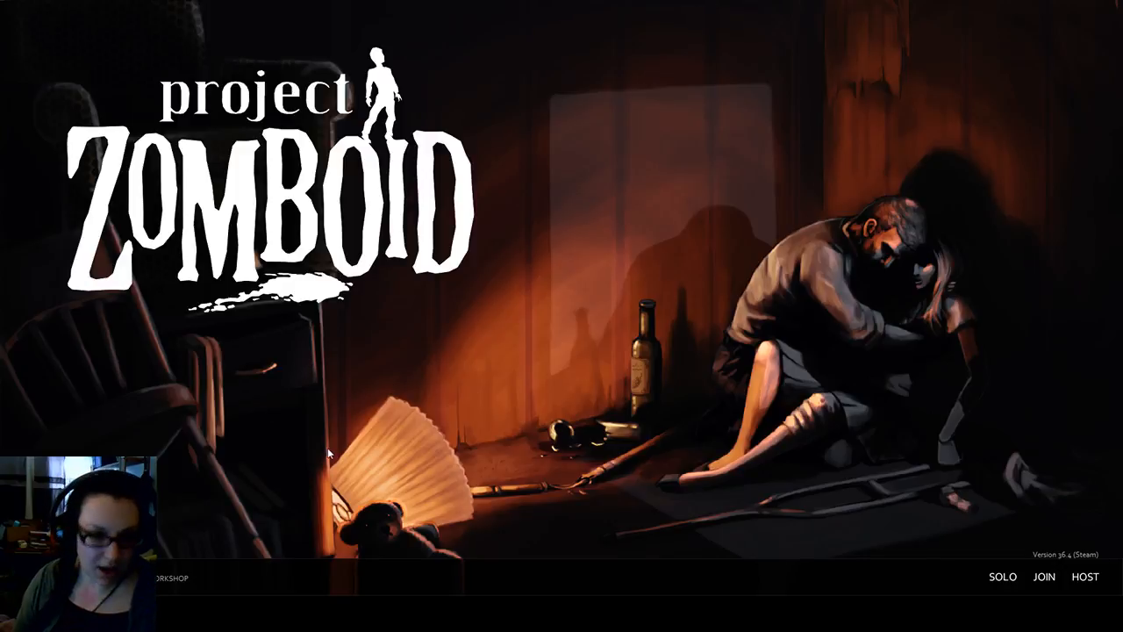
left_click(1045, 576)
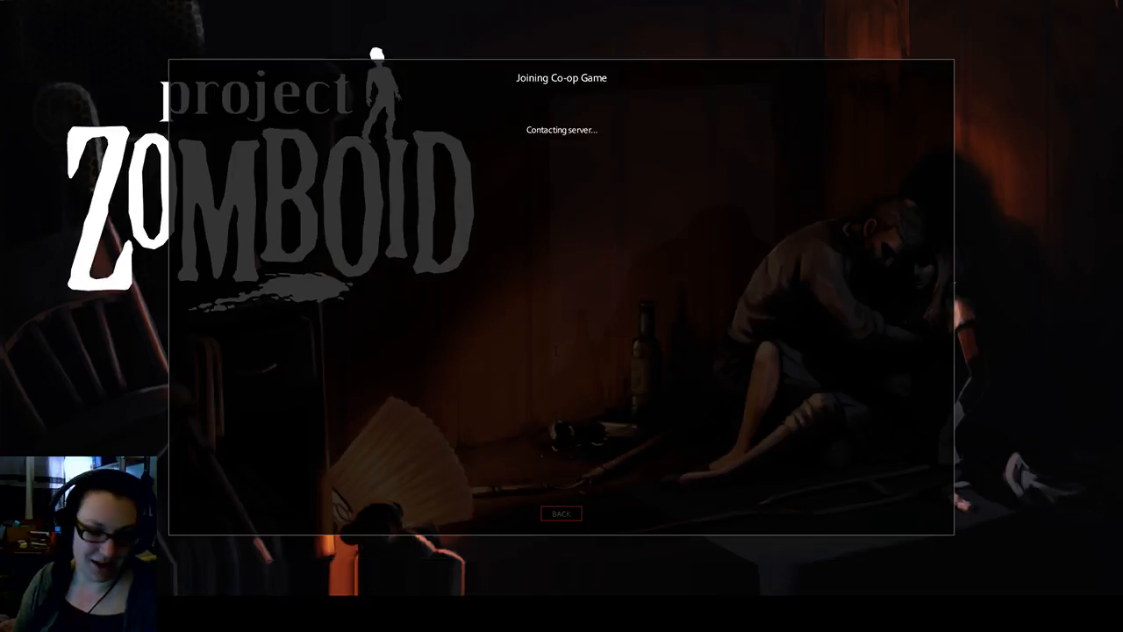
mouse_move(428, 363)
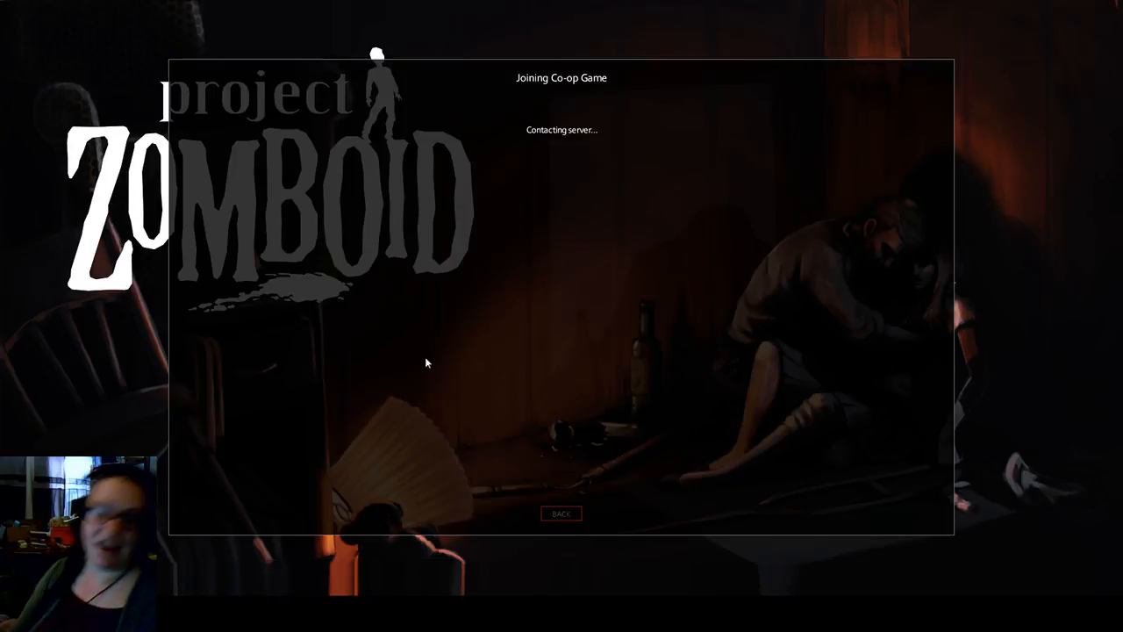
mouse_move(1096, 458)
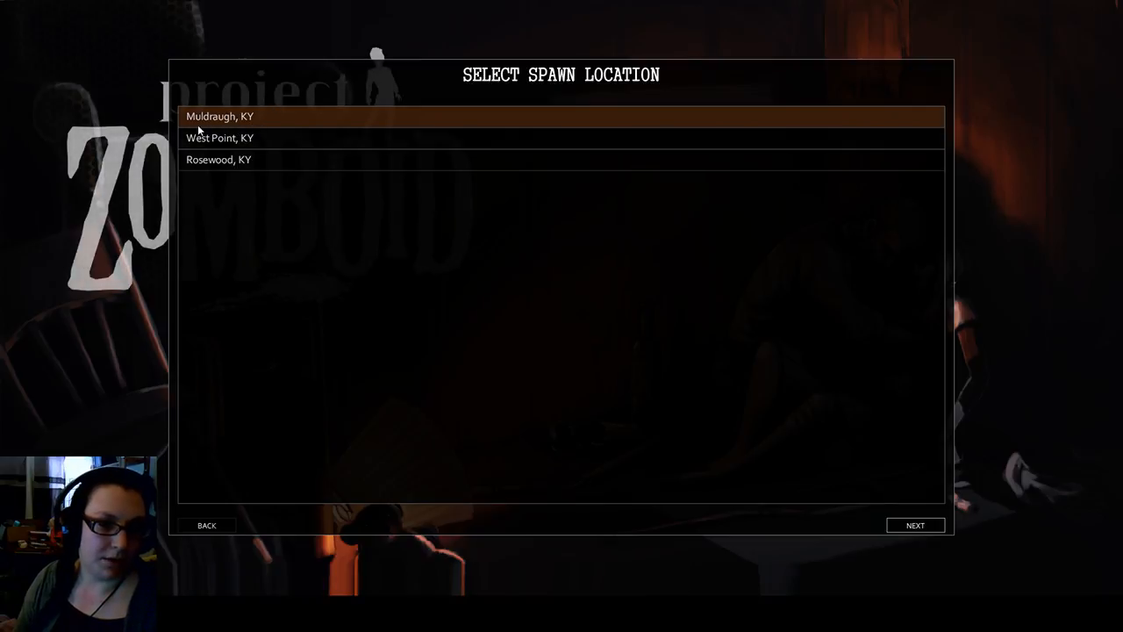
mouse_move(425, 378)
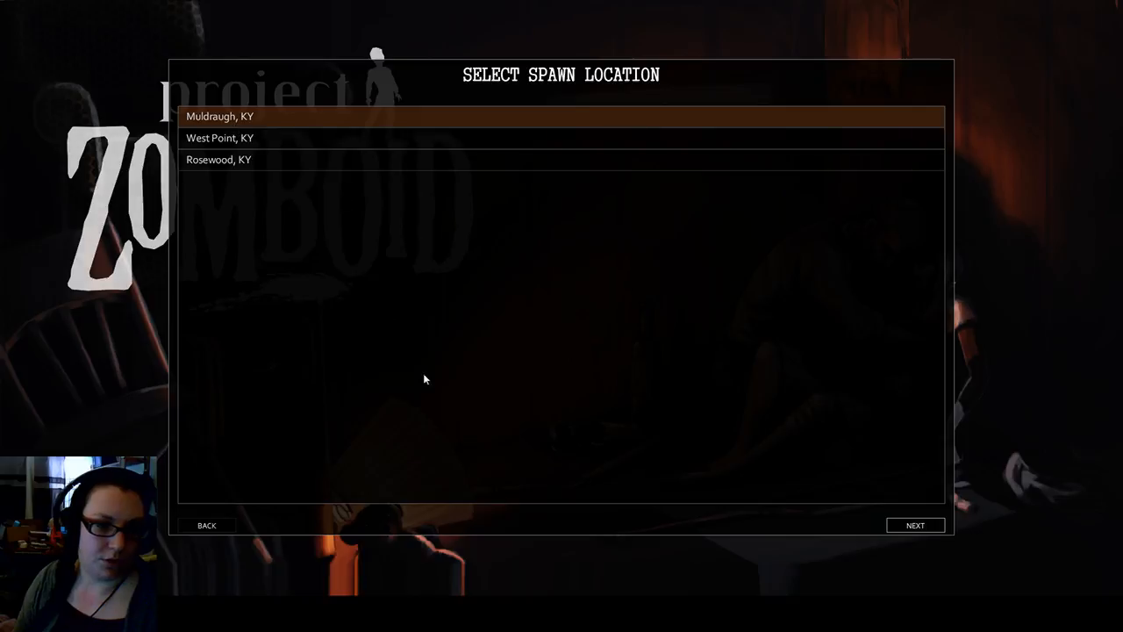
mouse_move(826, 544)
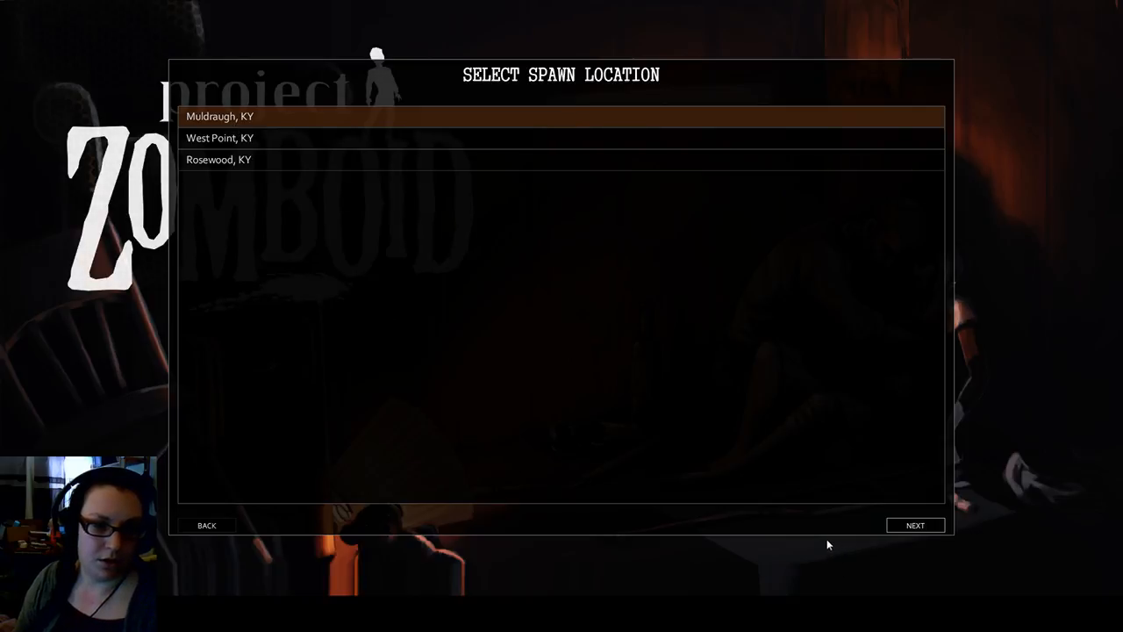
mouse_move(915, 524)
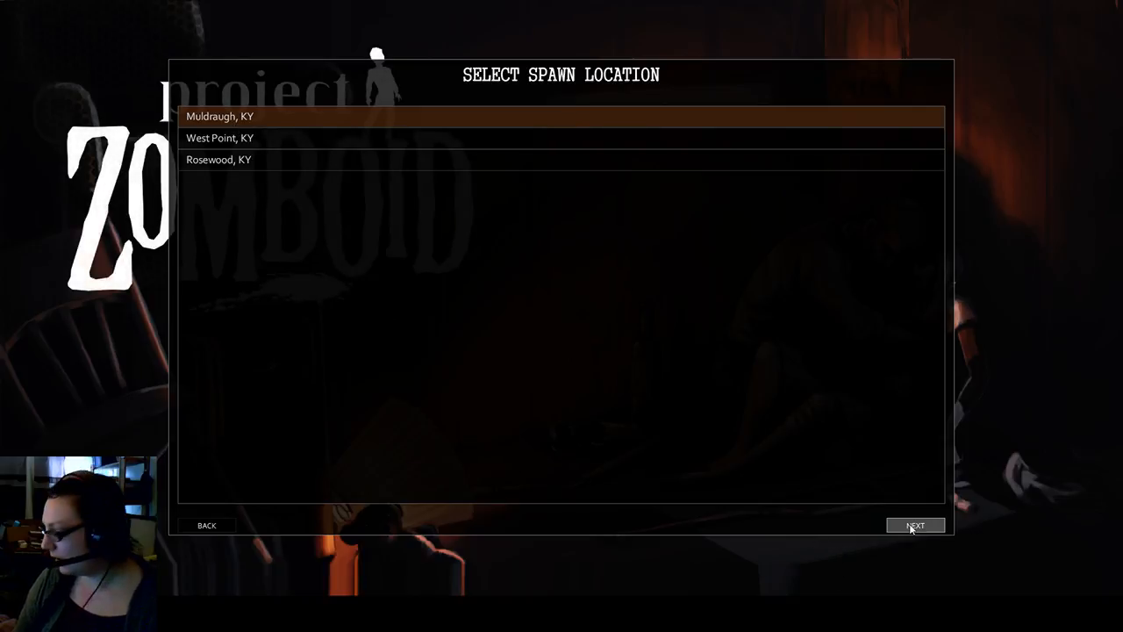